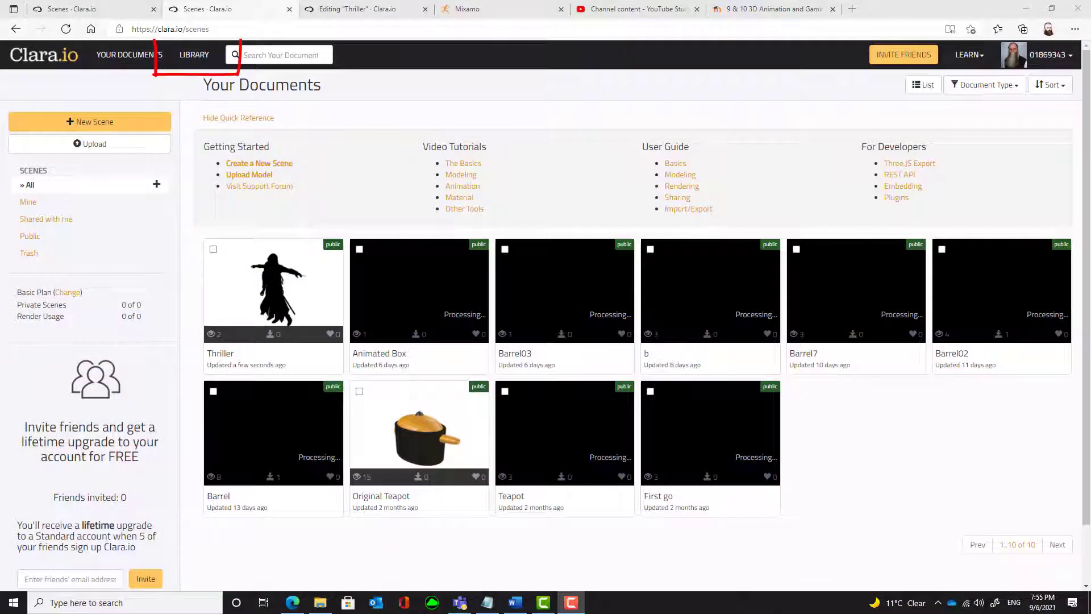
pyautogui.moveTo(194, 54)
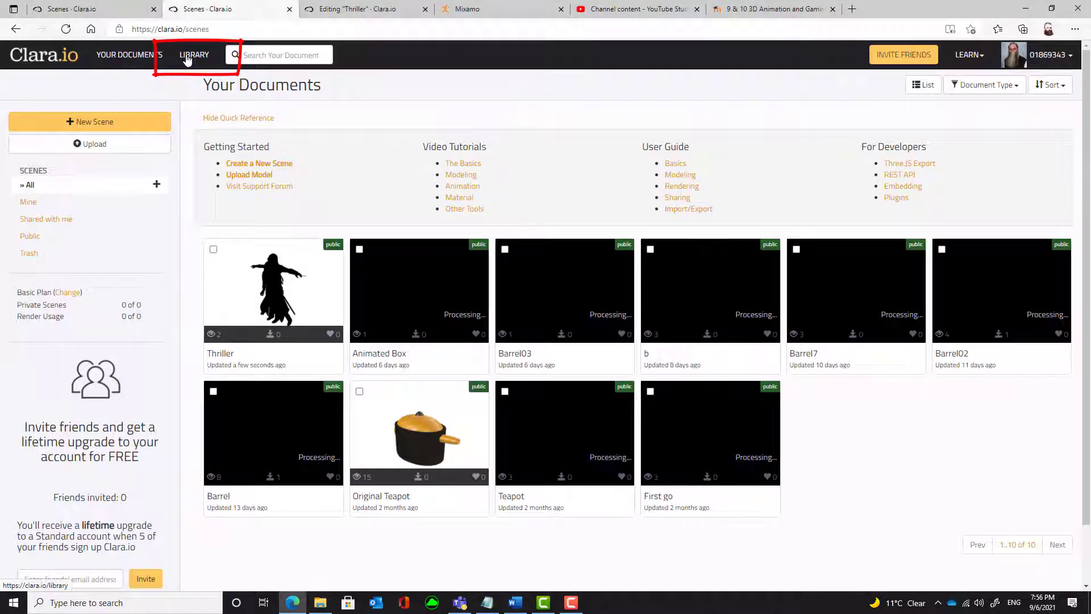
# Switch from personal documents to the Clara.io 3D Model Library and look over its first page
pyautogui.click(195, 55)
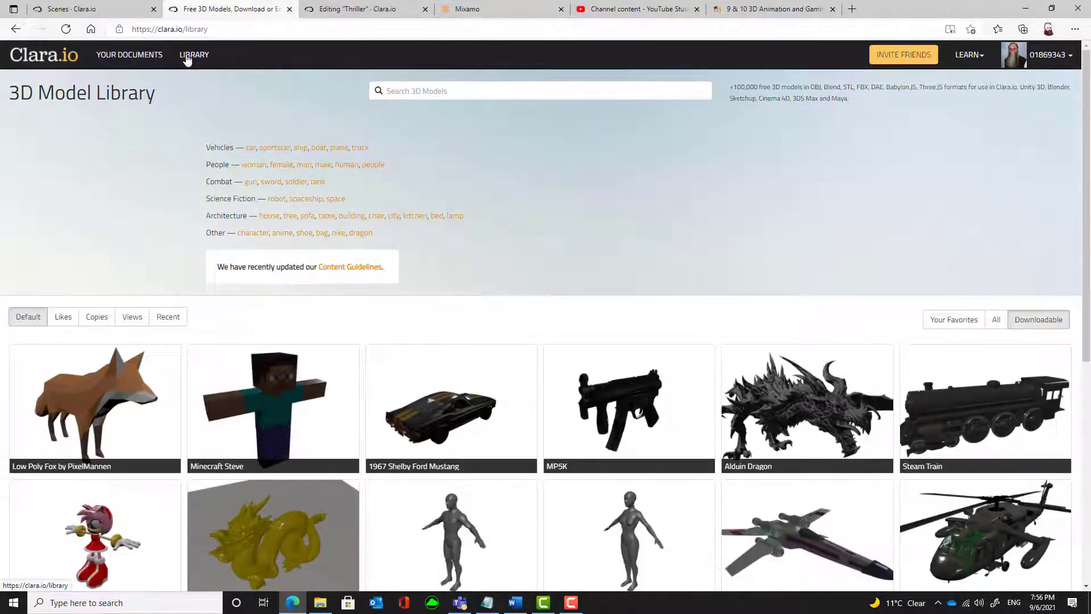
pyautogui.moveTo(597, 202)
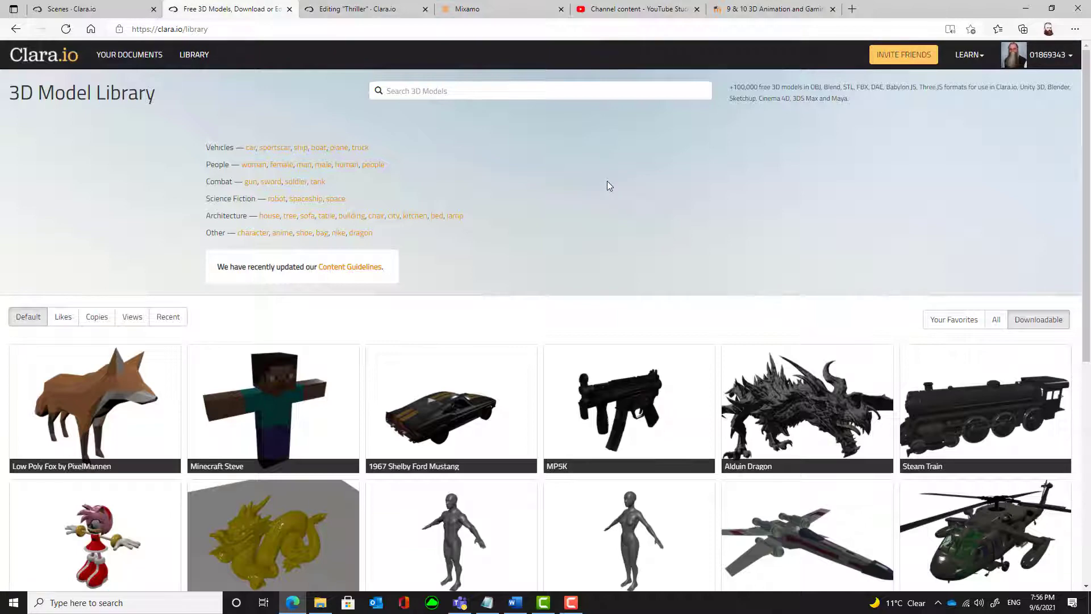
pyautogui.scroll(-3)
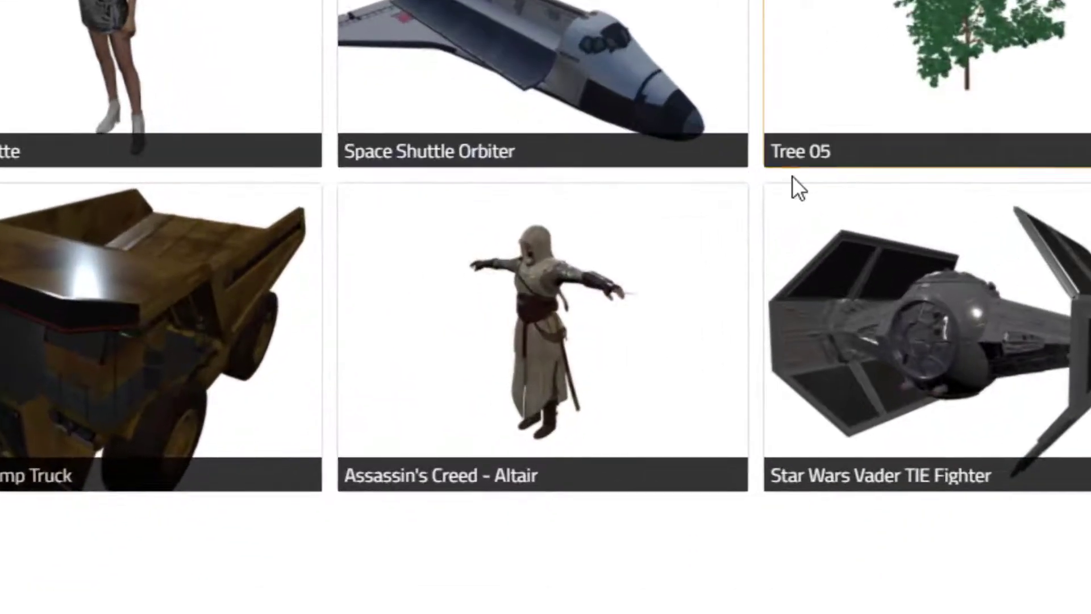
pyautogui.moveTo(588, 324)
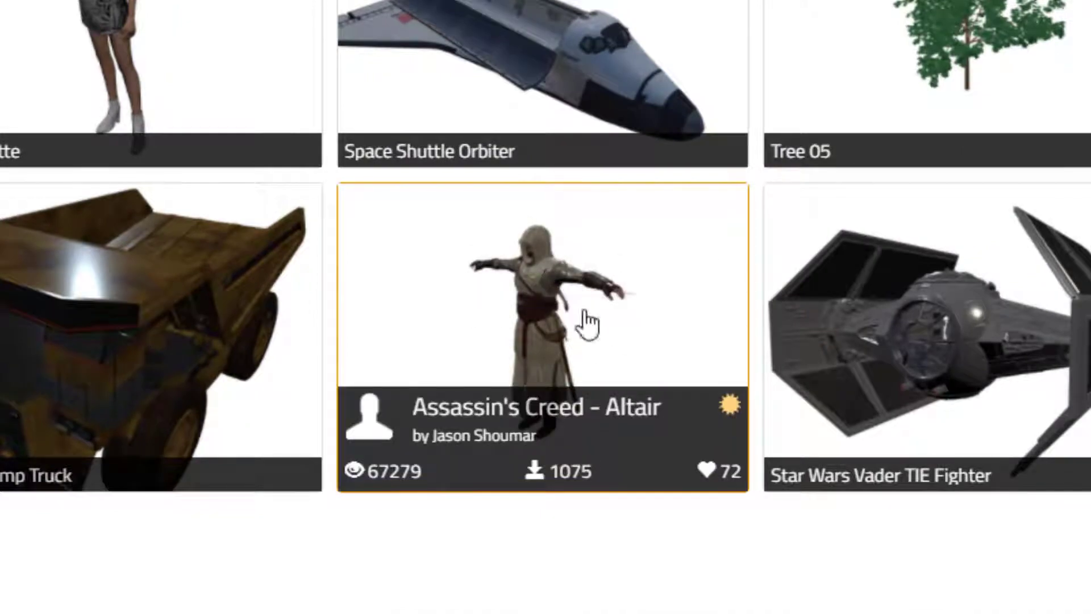
pyautogui.moveTo(570, 358)
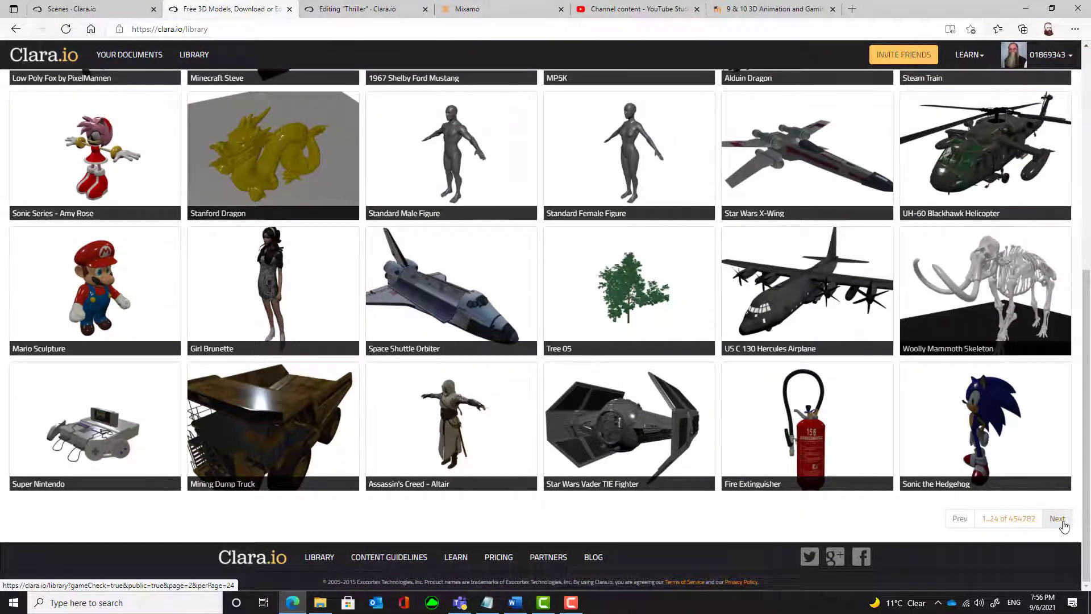
# Page forward in the model library and scan the listings for the Eve Weisenhart character
pyautogui.click(1057, 518)
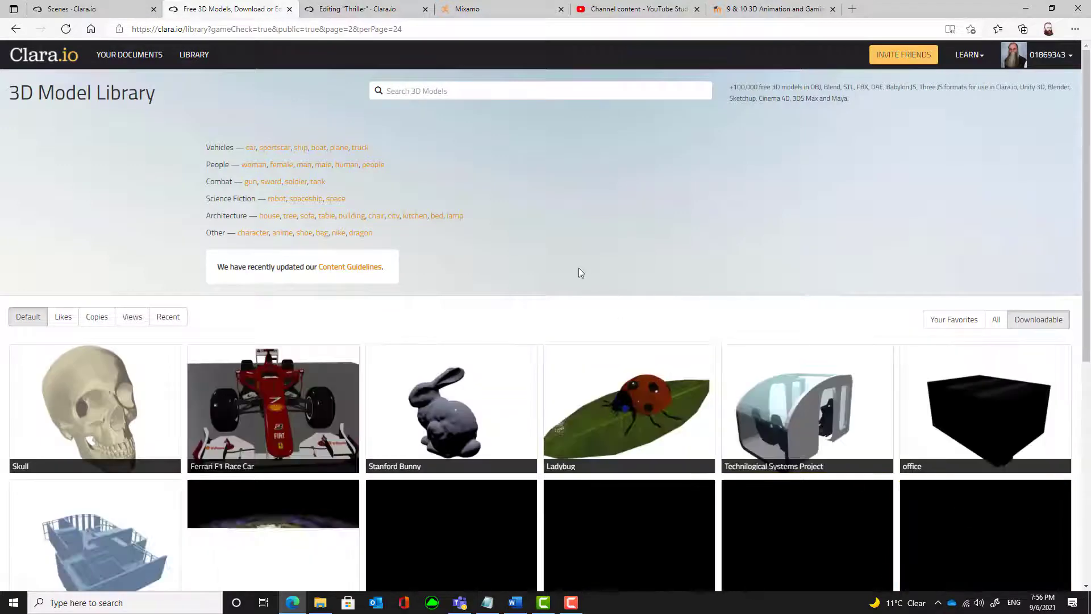
pyautogui.scroll(-3)
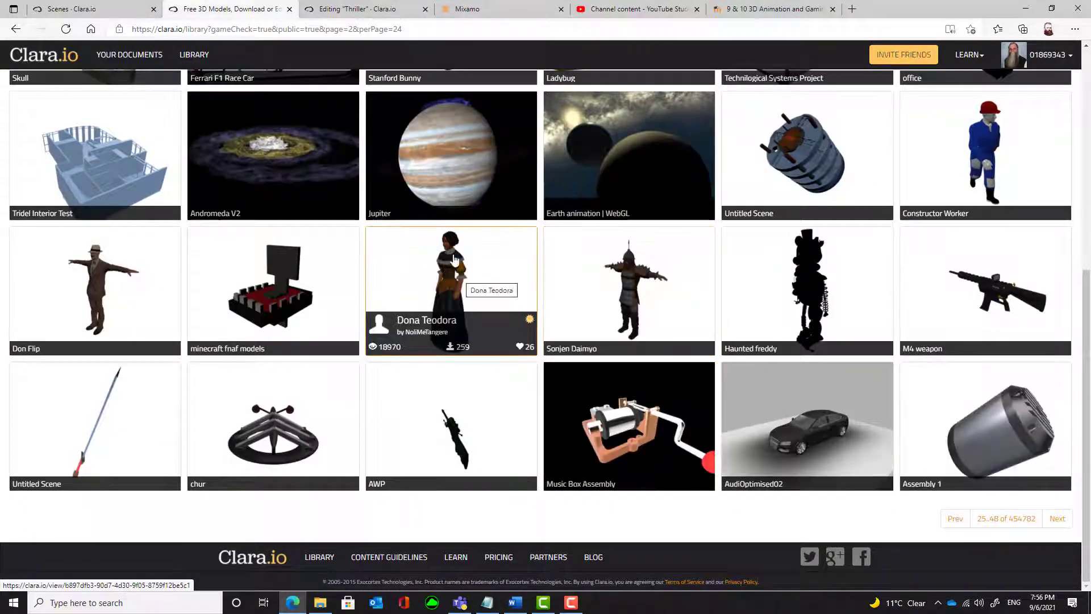
pyautogui.moveTo(449, 282)
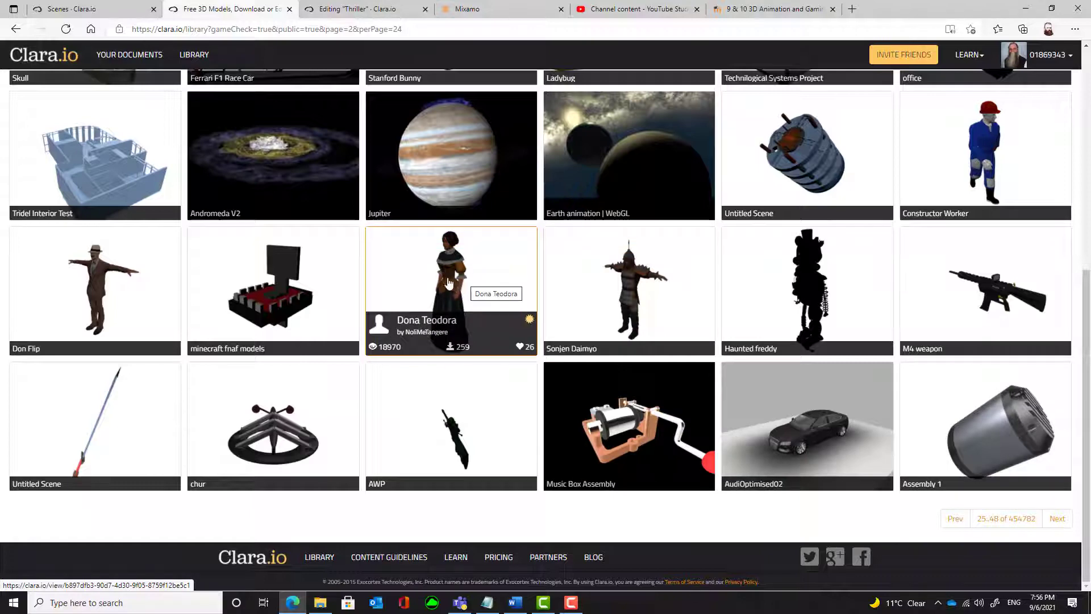
pyautogui.moveTo(646, 318)
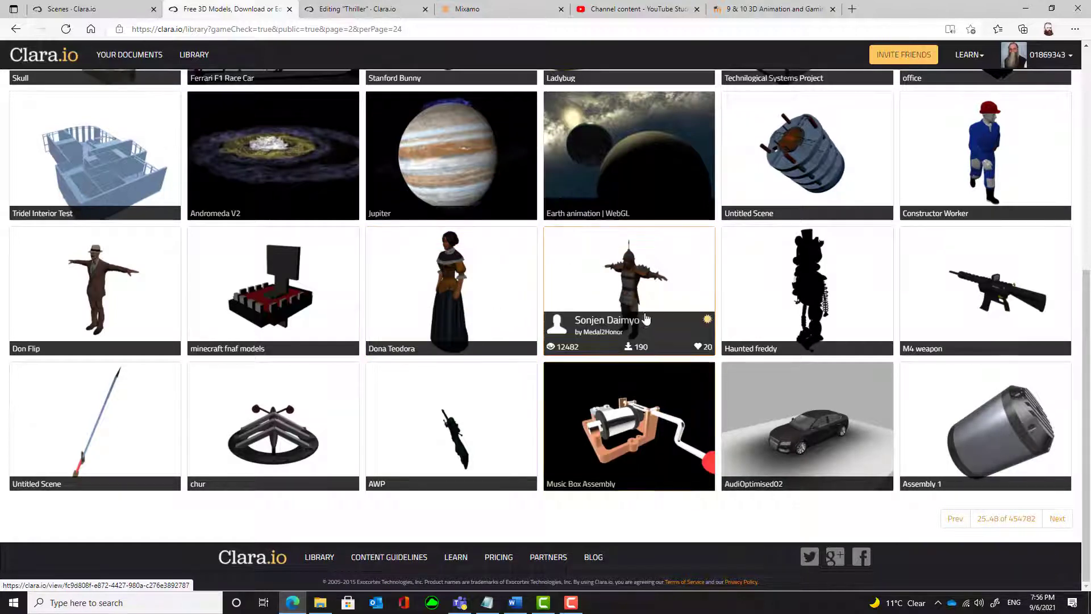
pyautogui.moveTo(111, 292)
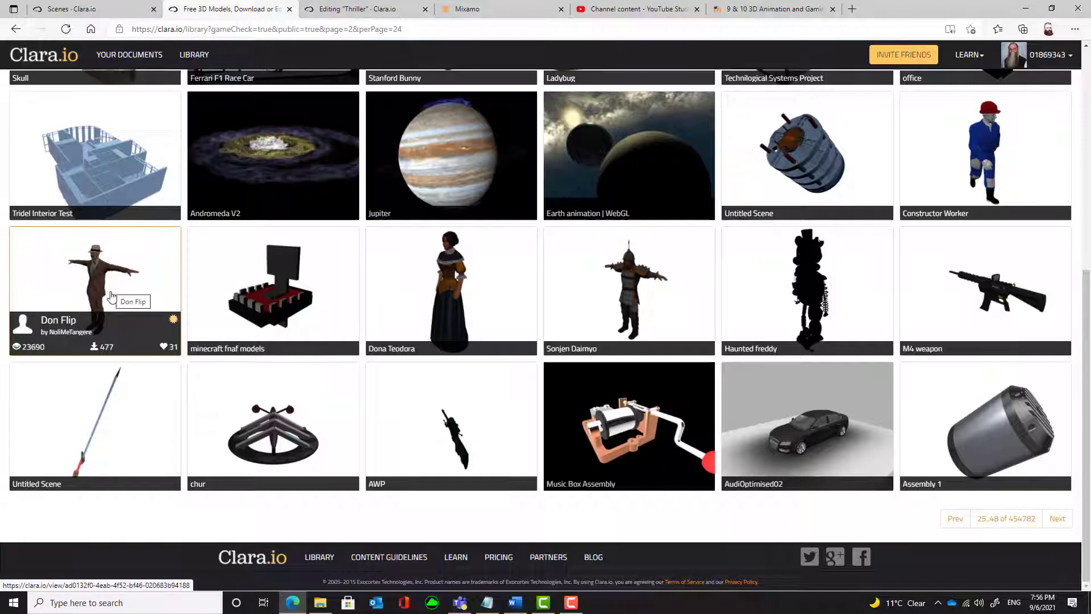
pyautogui.moveTo(105, 289)
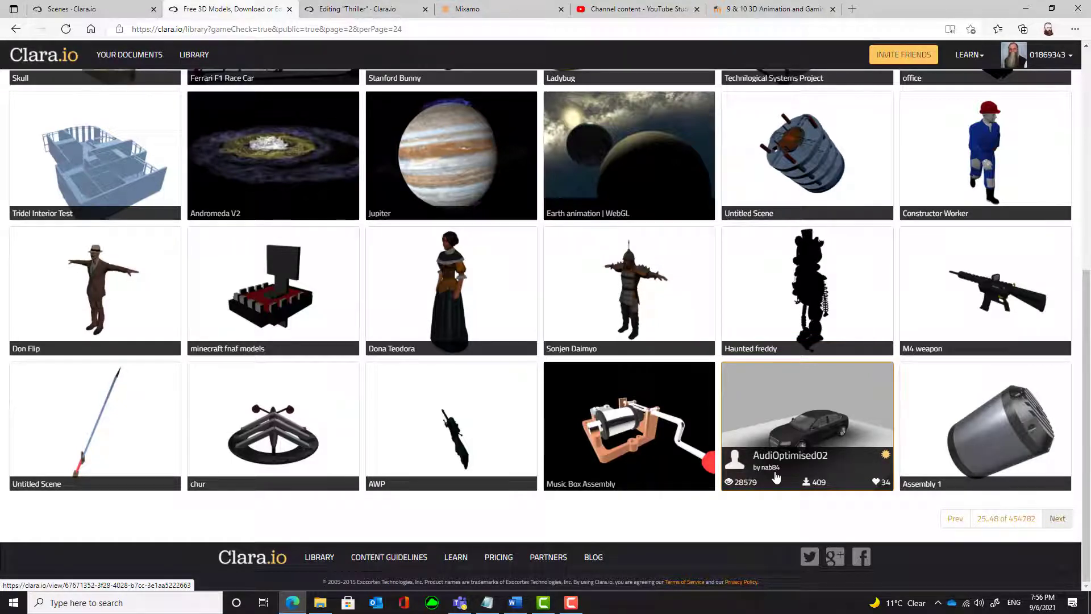
pyautogui.scroll(3)
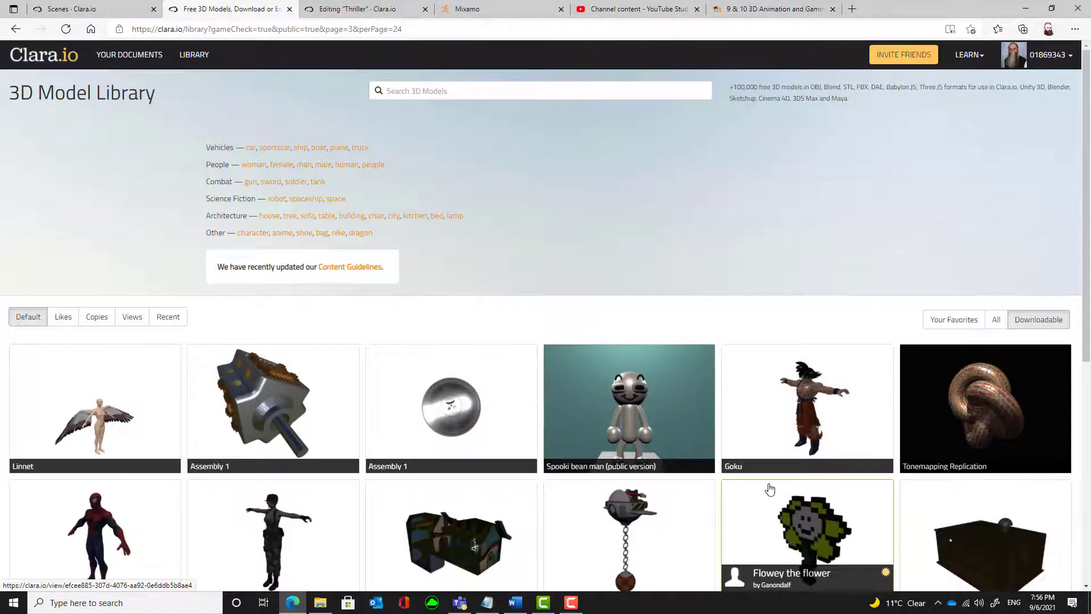
pyautogui.scroll(-3)
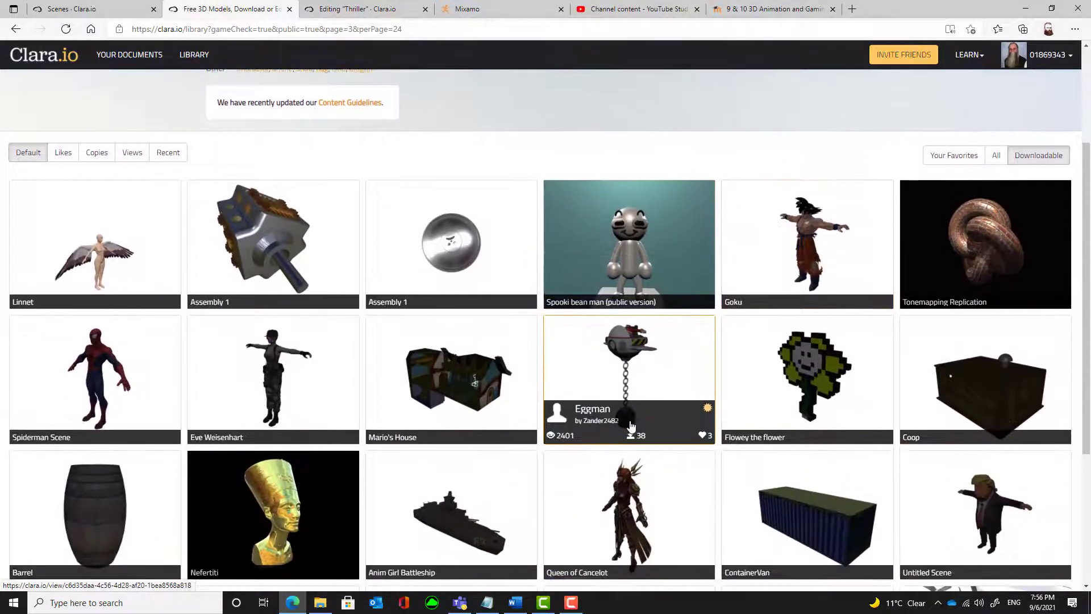
pyautogui.scroll(-3)
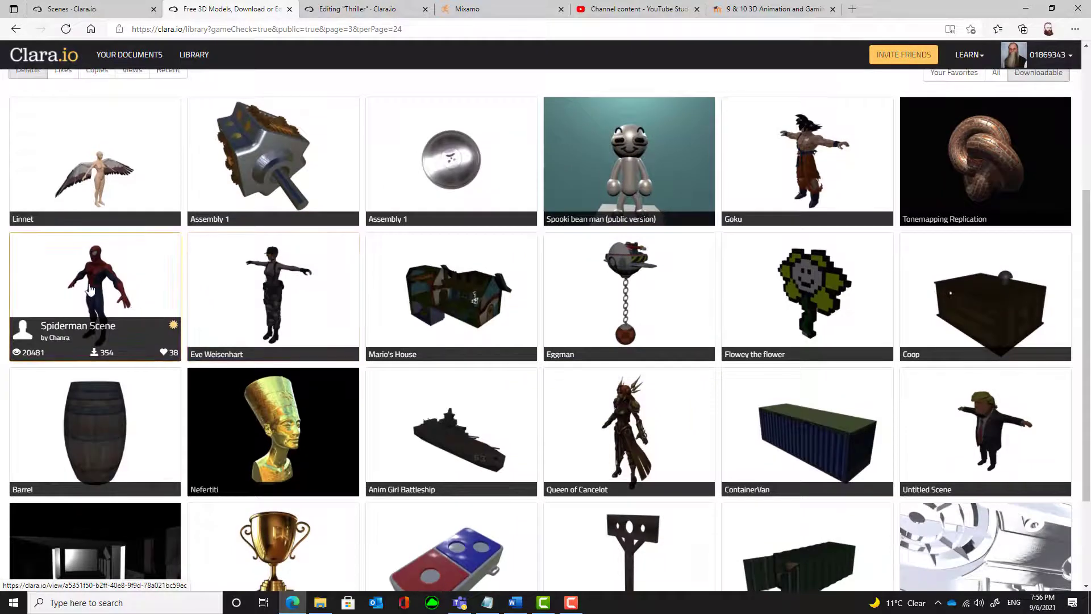
pyautogui.moveTo(91, 289)
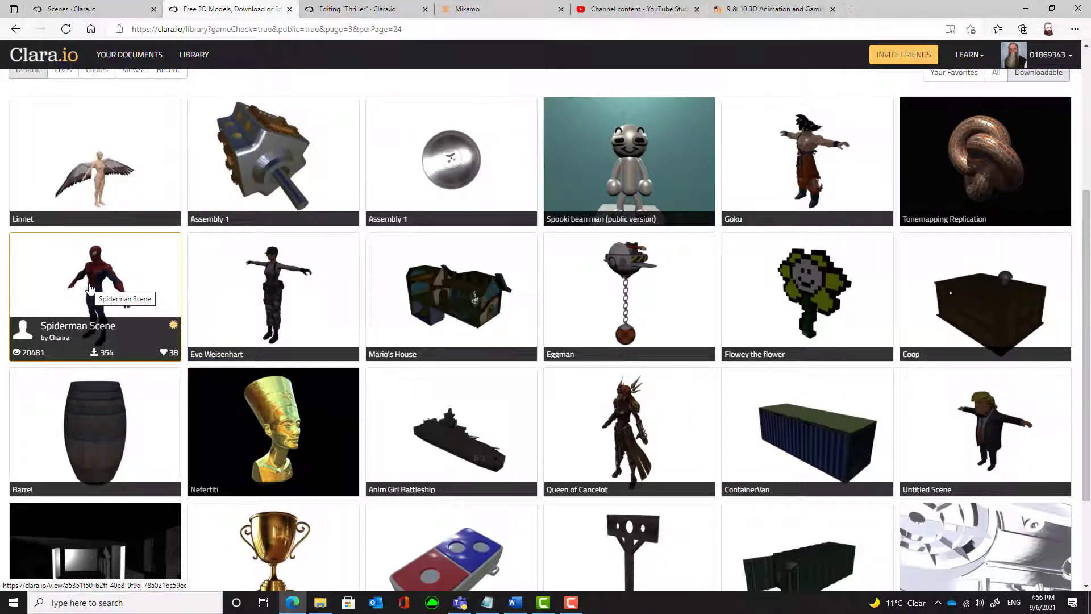
pyautogui.moveTo(207, 290)
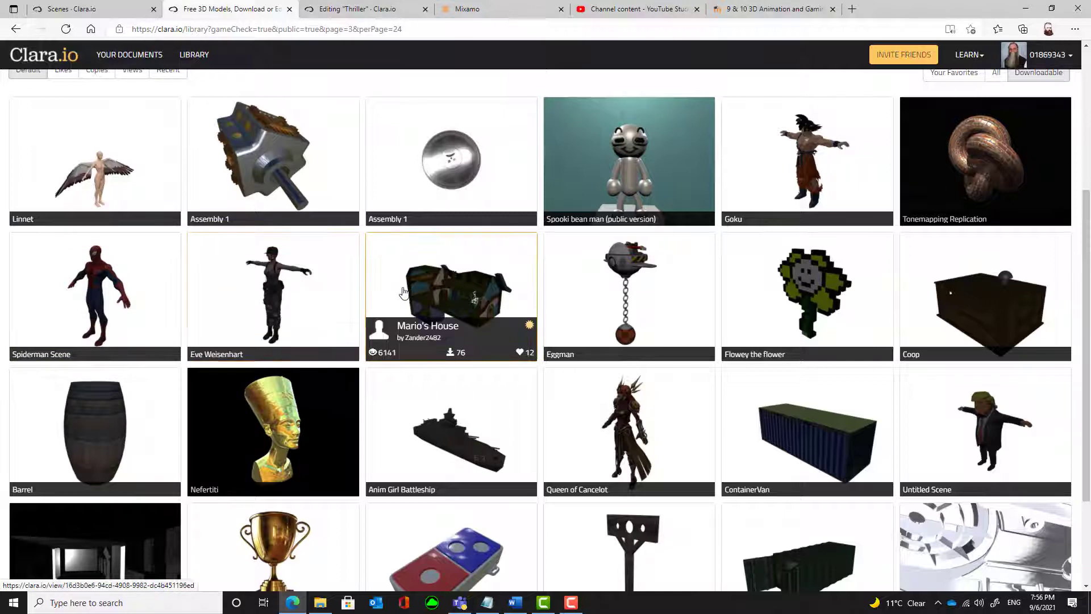
pyautogui.scroll(-3)
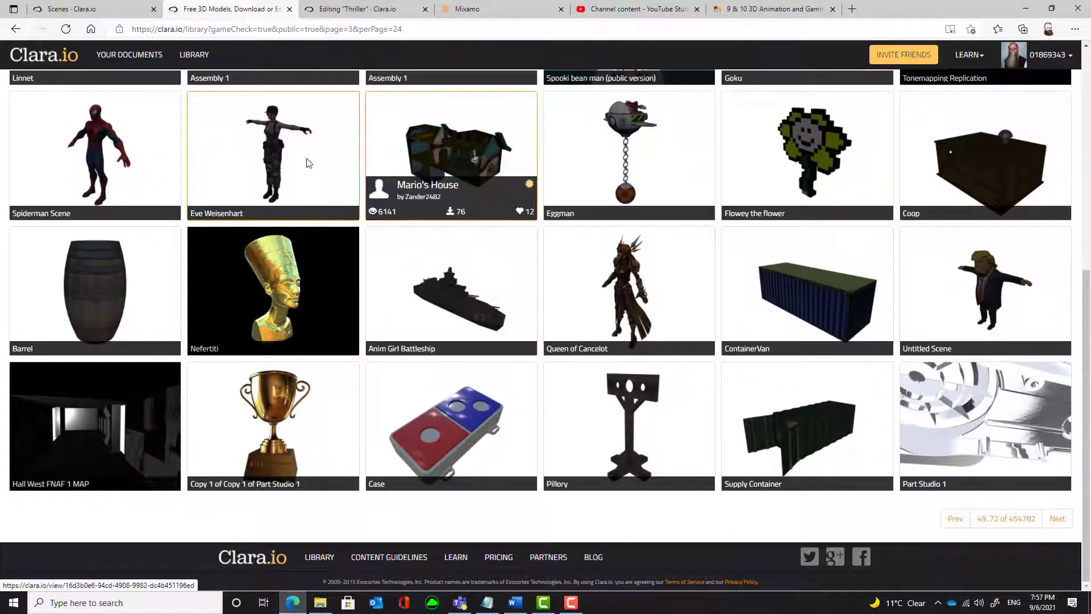
# Download the Eve Weisenhart model as Autodesk FBX, saving eve-weisenhart-fbx.zip to the computer
pyautogui.click(273, 154)
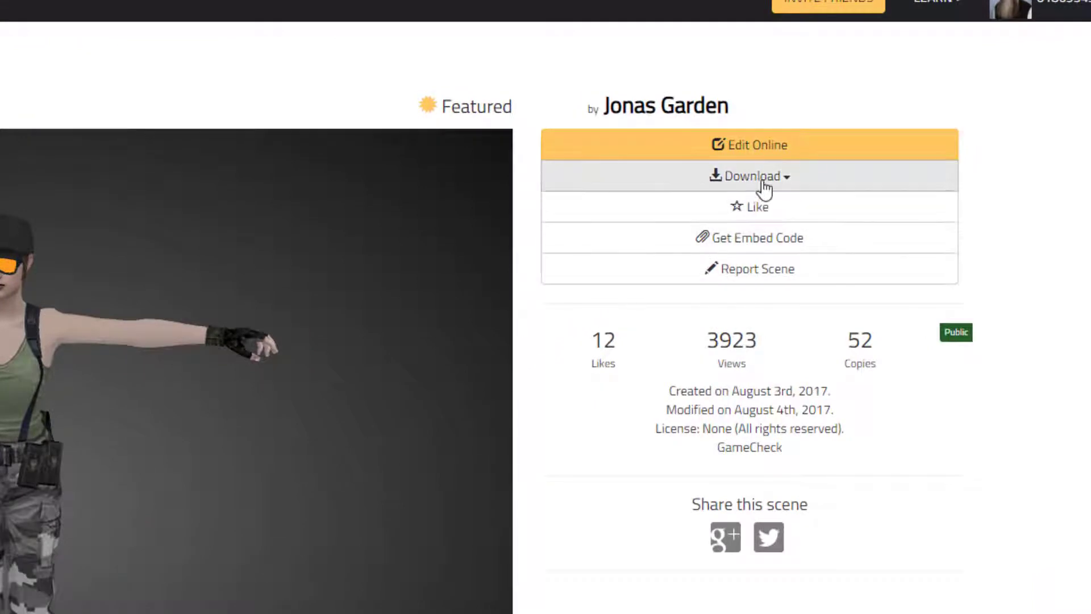
pyautogui.click(749, 175)
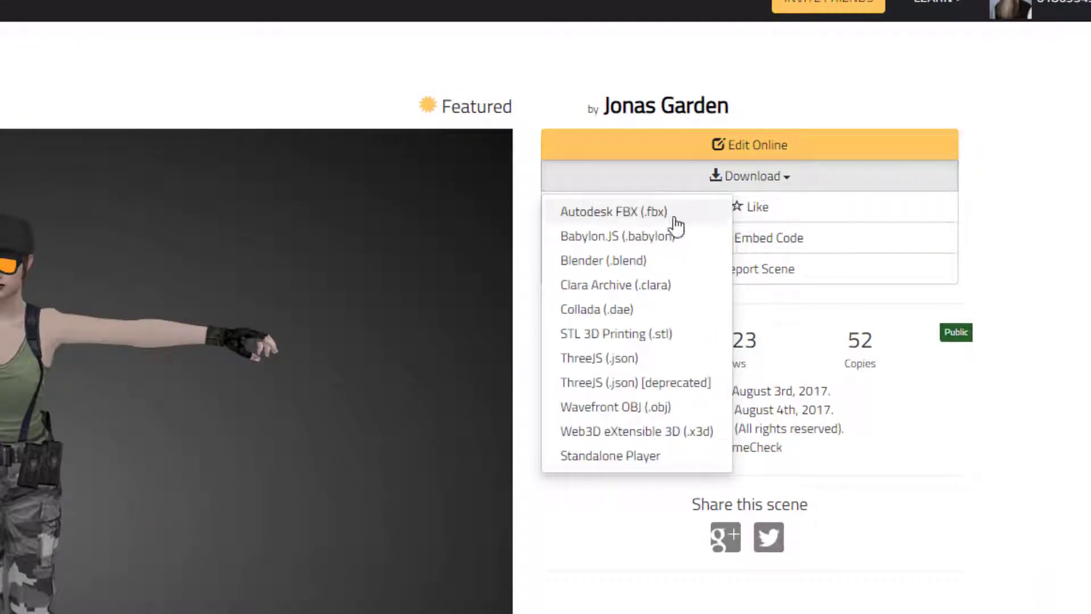
pyautogui.moveTo(614, 230)
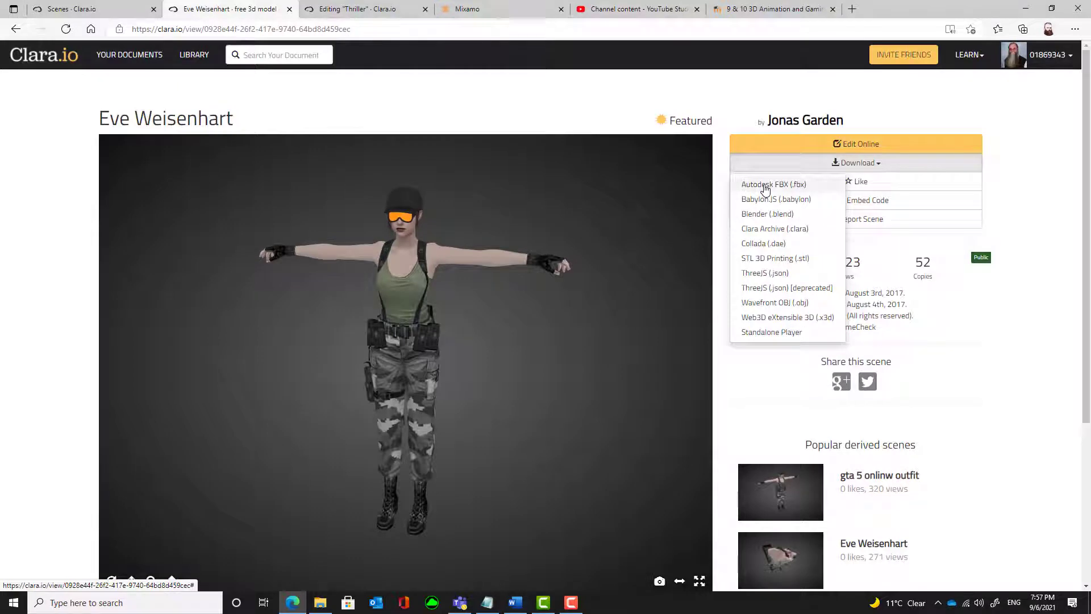
pyautogui.click(774, 184)
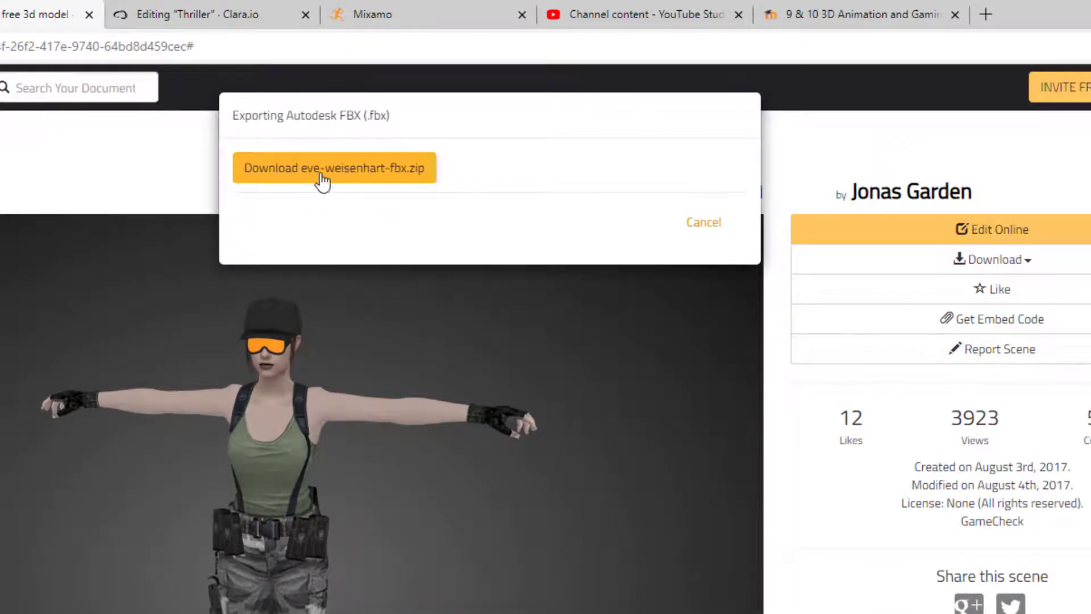
pyautogui.click(333, 167)
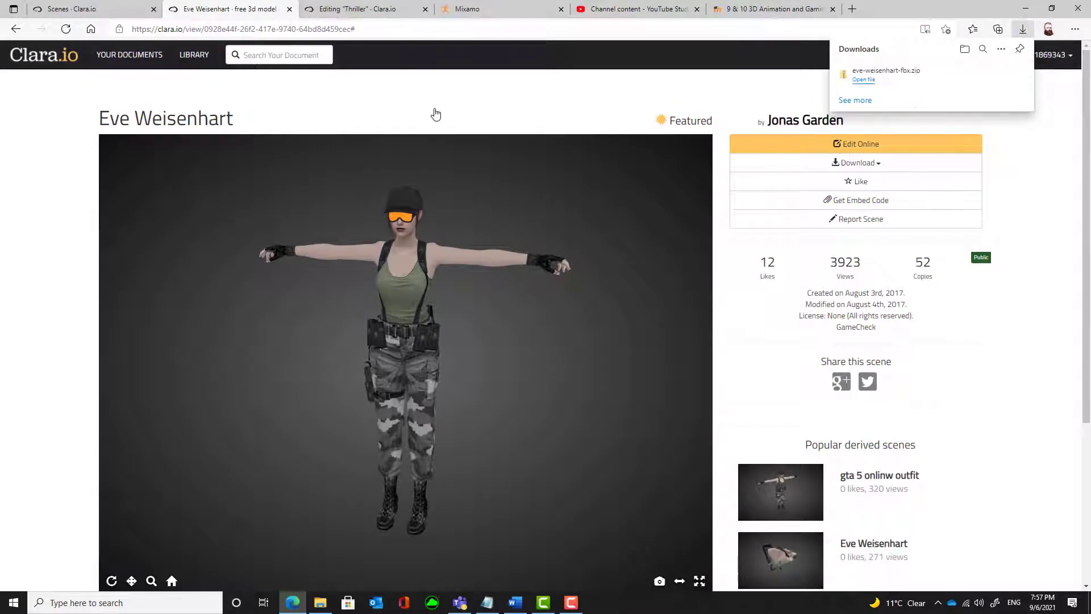
pyautogui.moveTo(862, 82)
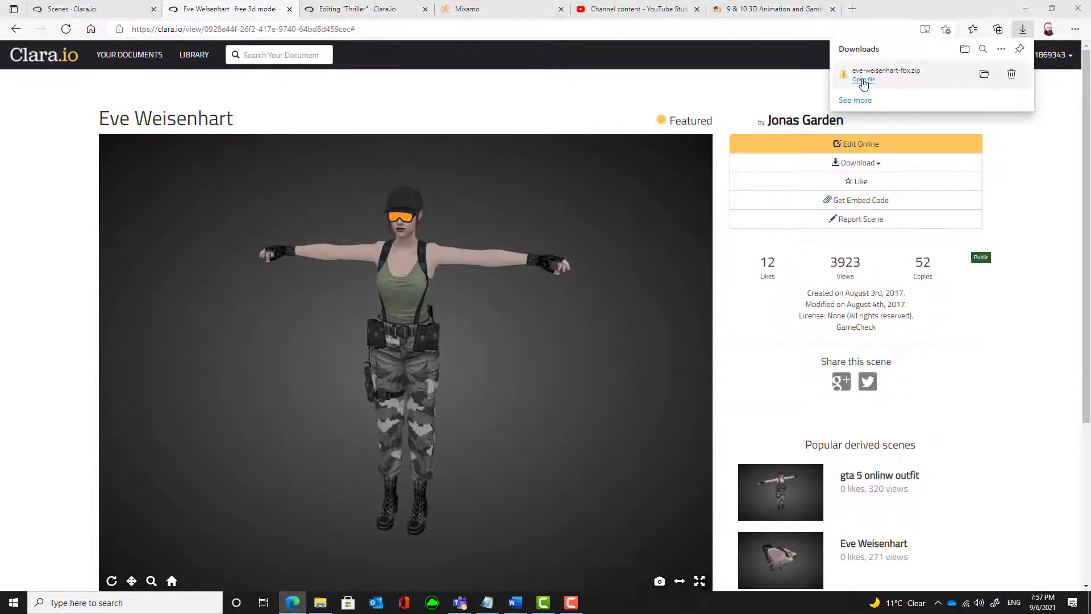
# Extract the downloaded eve-weisenhart-fbx.zip into its own folder in Downloads
pyautogui.click(863, 79)
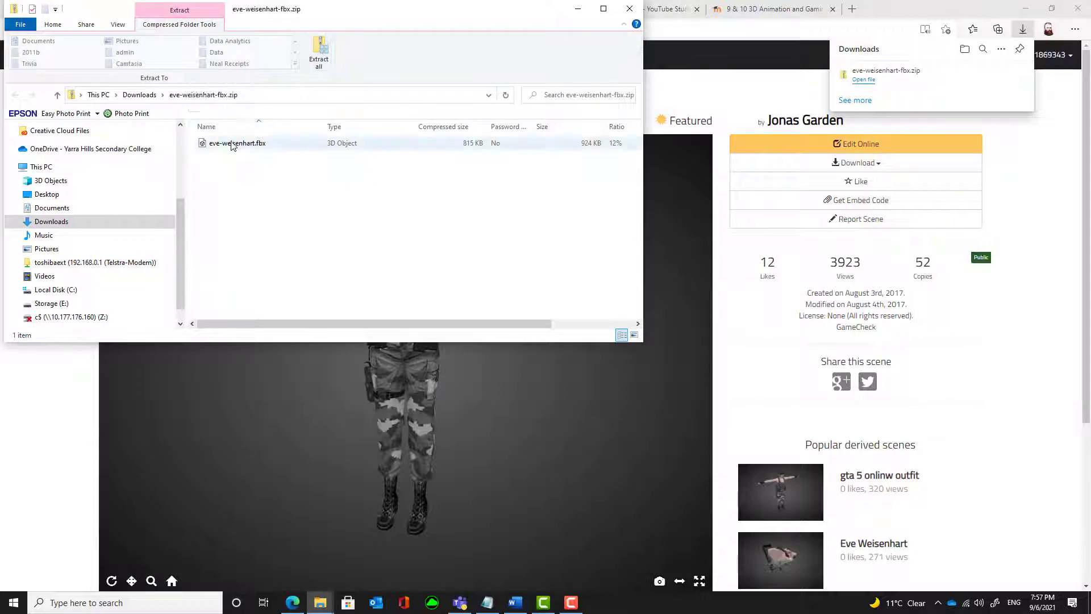
pyautogui.click(318, 52)
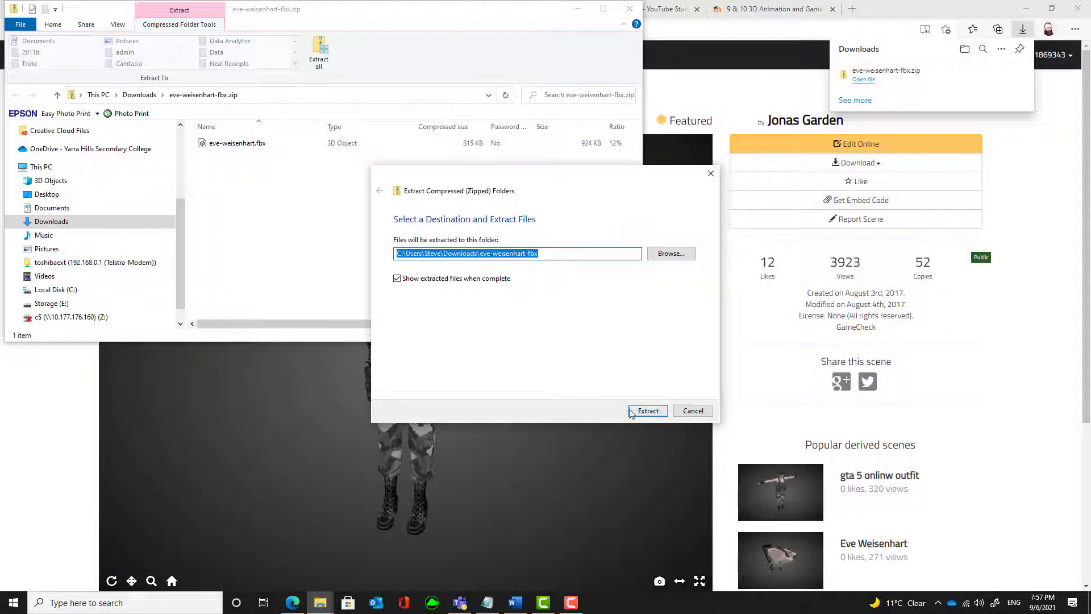
pyautogui.click(647, 411)
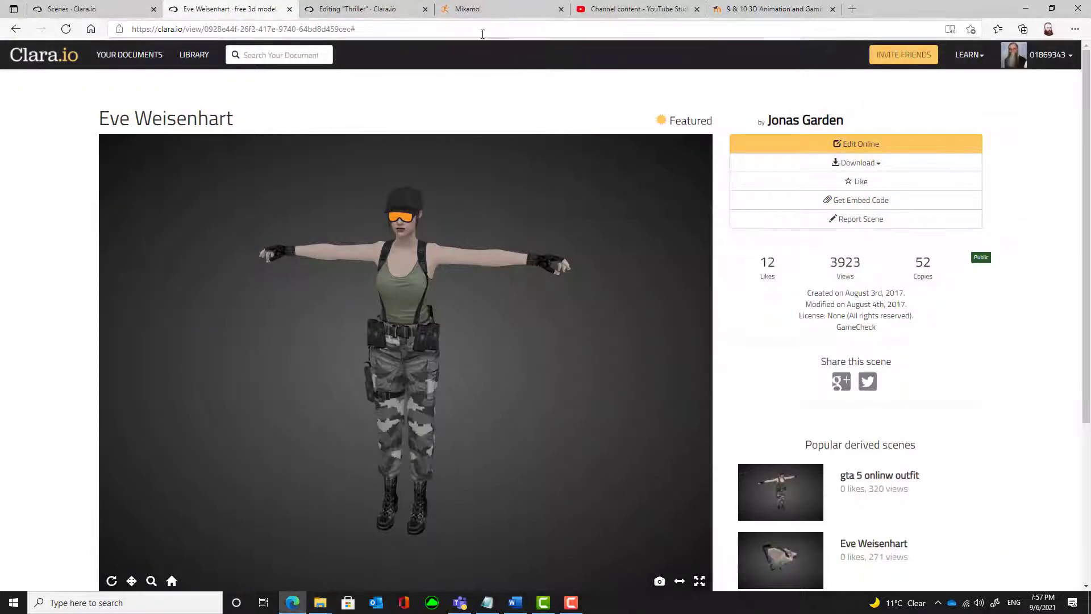
# Upload the extracted eve-weisenhart.fbx to Mixamo as a new character for auto-rigging
pyautogui.click(468, 9)
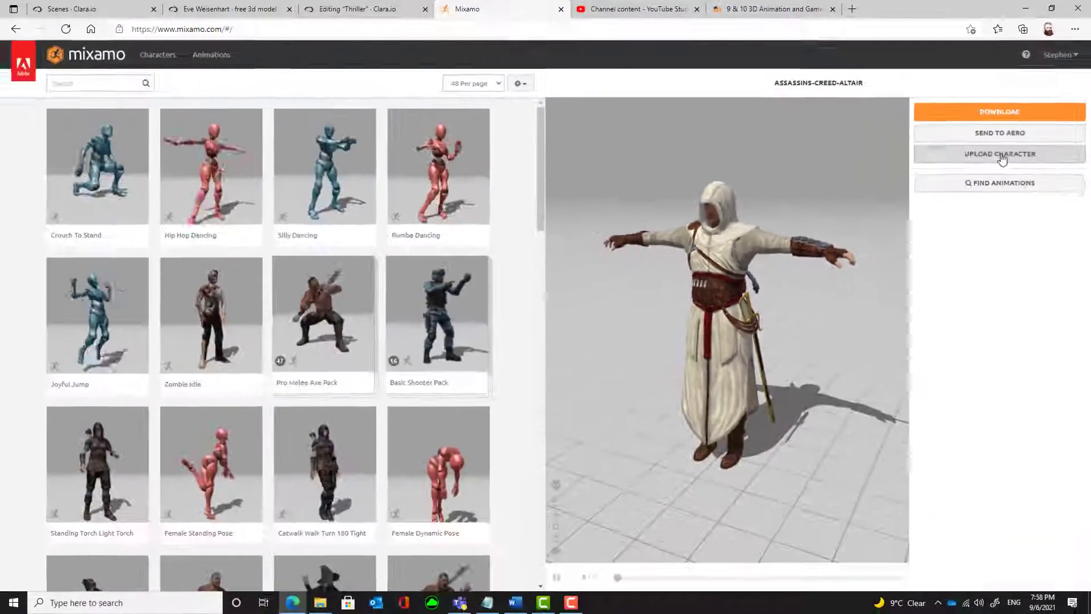
pyautogui.click(999, 153)
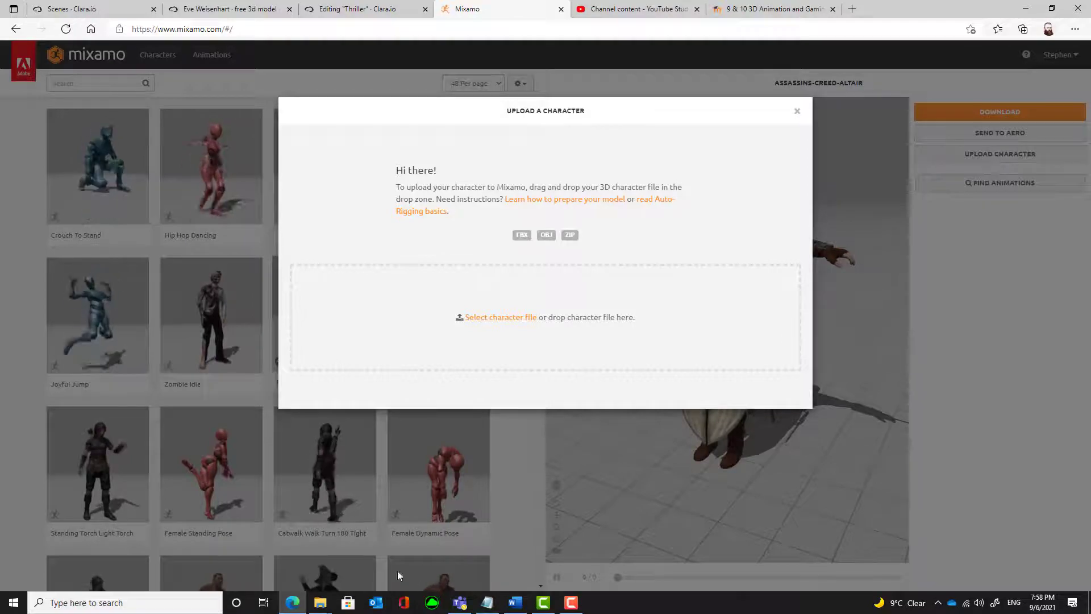
pyautogui.moveTo(319, 603)
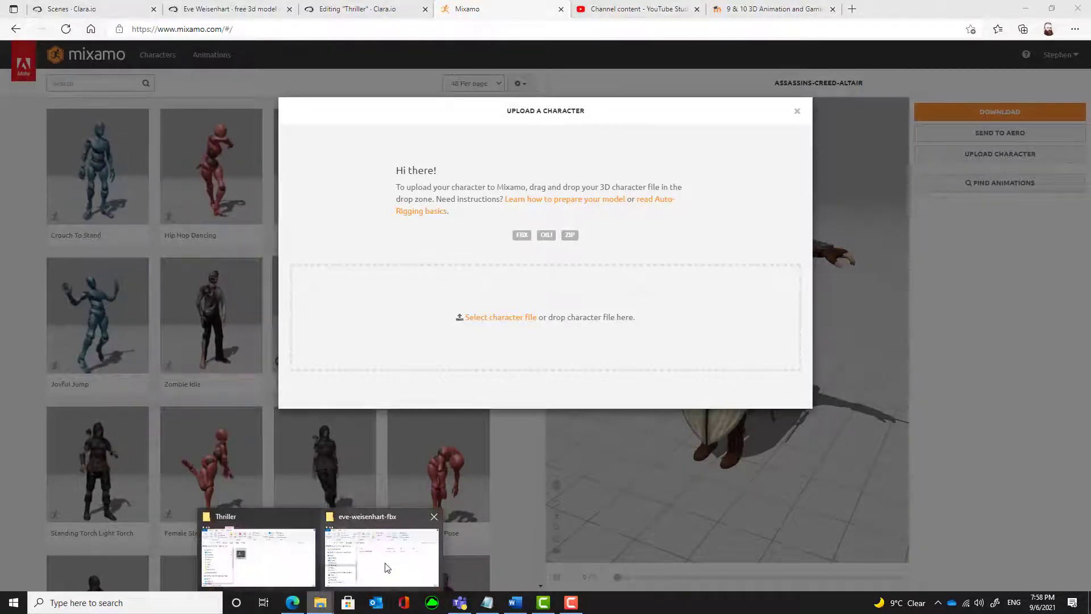
pyautogui.click(382, 557)
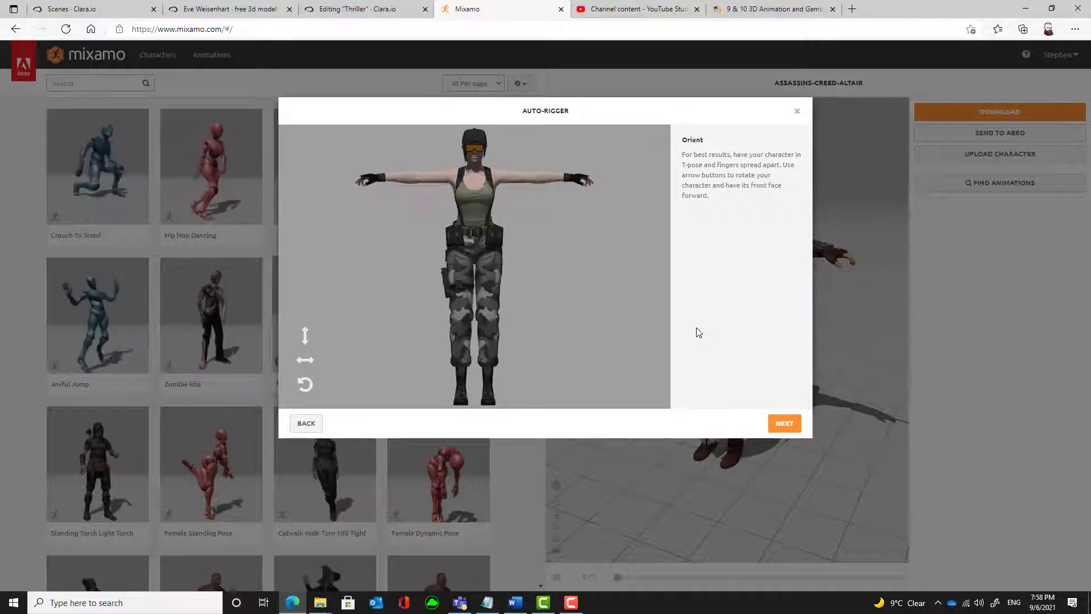
pyautogui.moveTo(305, 386)
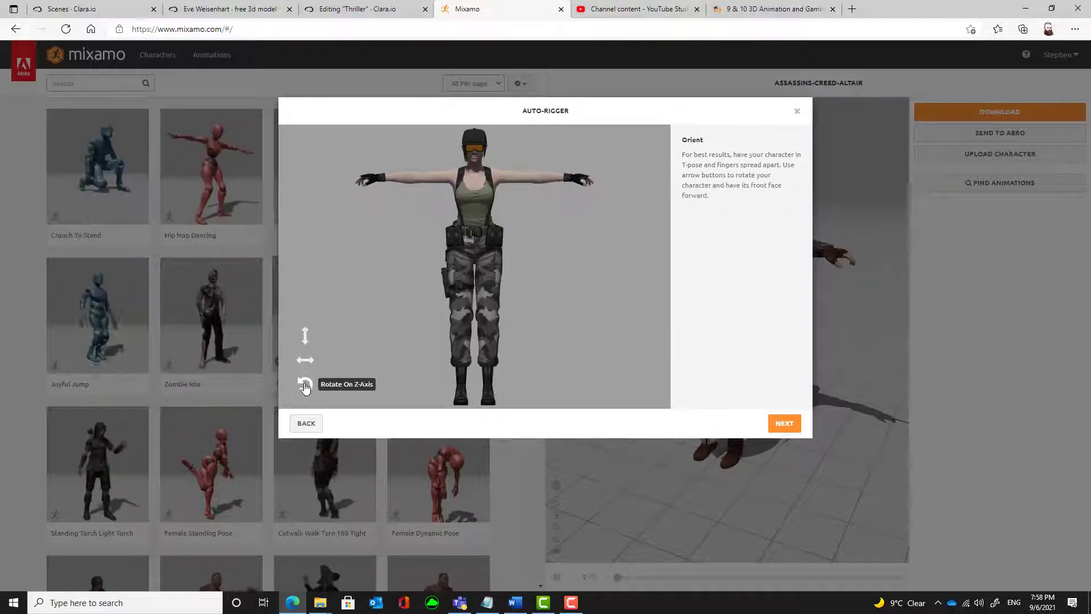
pyautogui.click(305, 385)
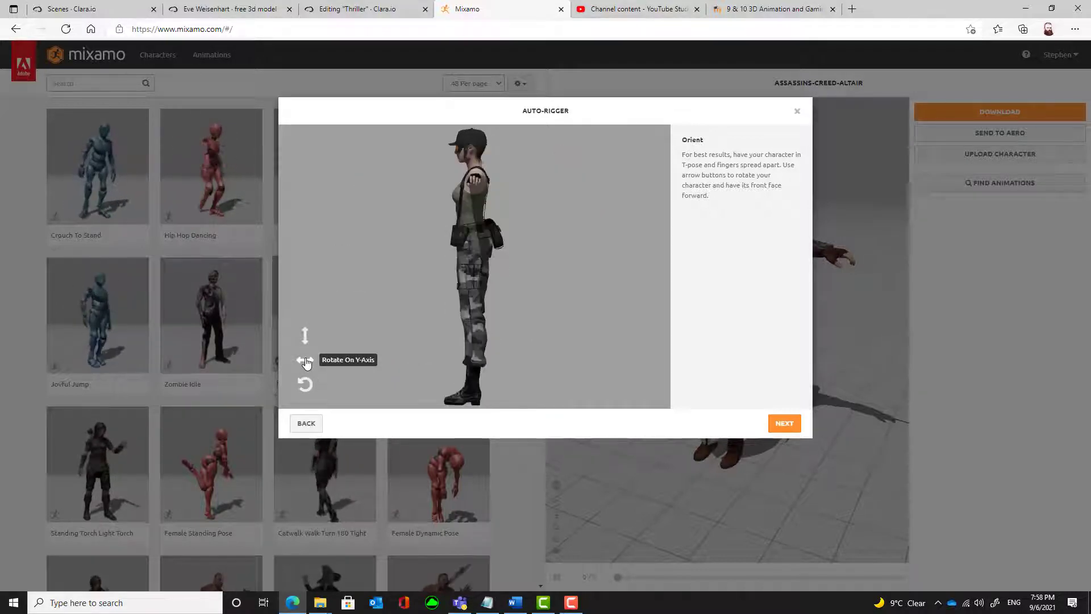
pyautogui.click(305, 361)
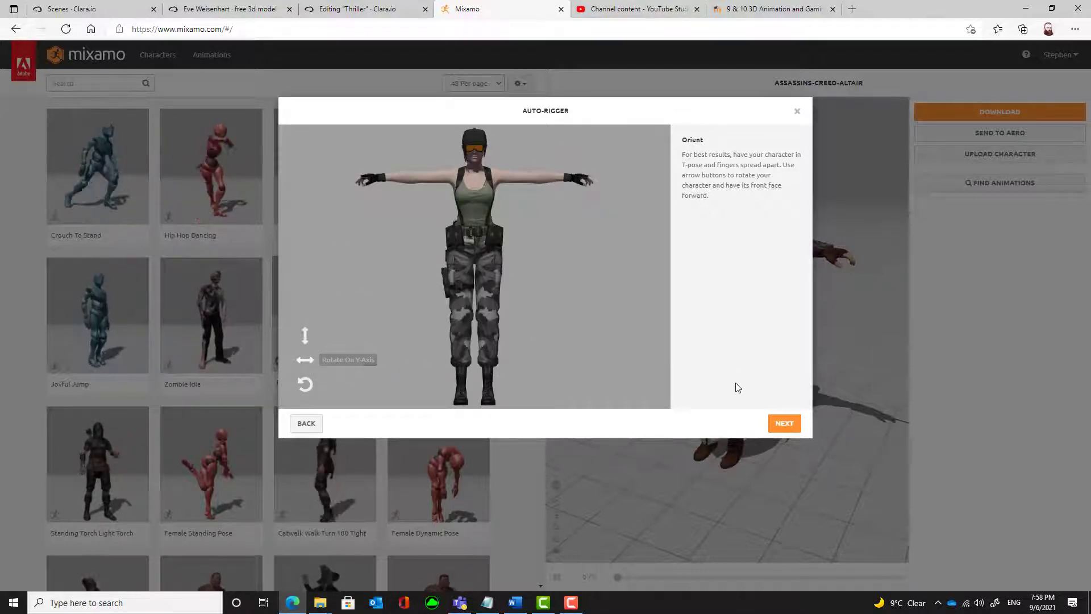
pyautogui.moveTo(479, 163)
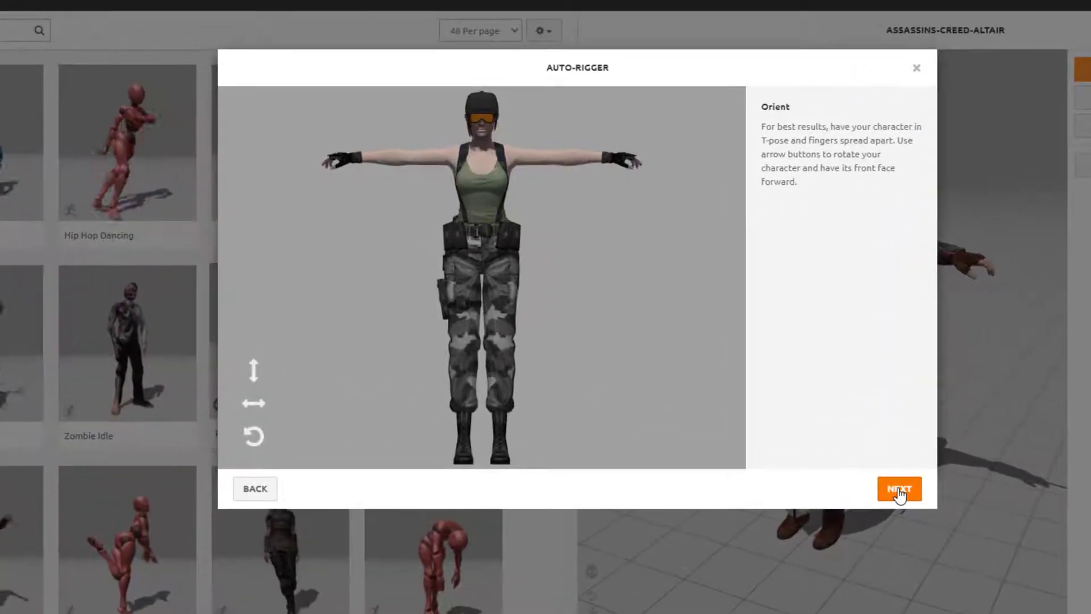
# Place the wrist marker on the character's arm and disable Use Symmetry for marker placement
pyautogui.click(898, 488)
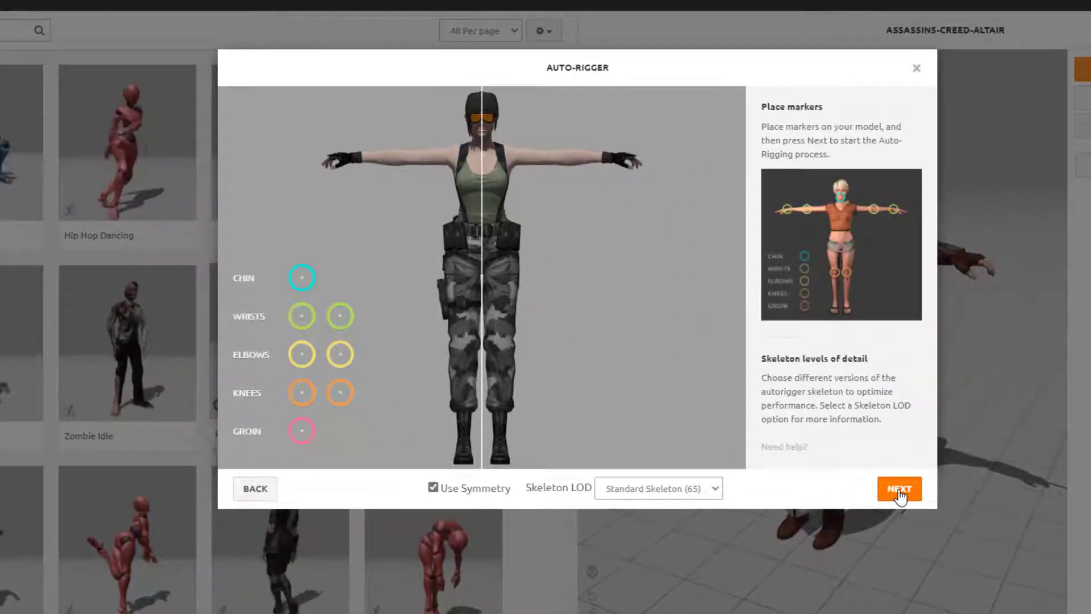
pyautogui.moveTo(301, 277)
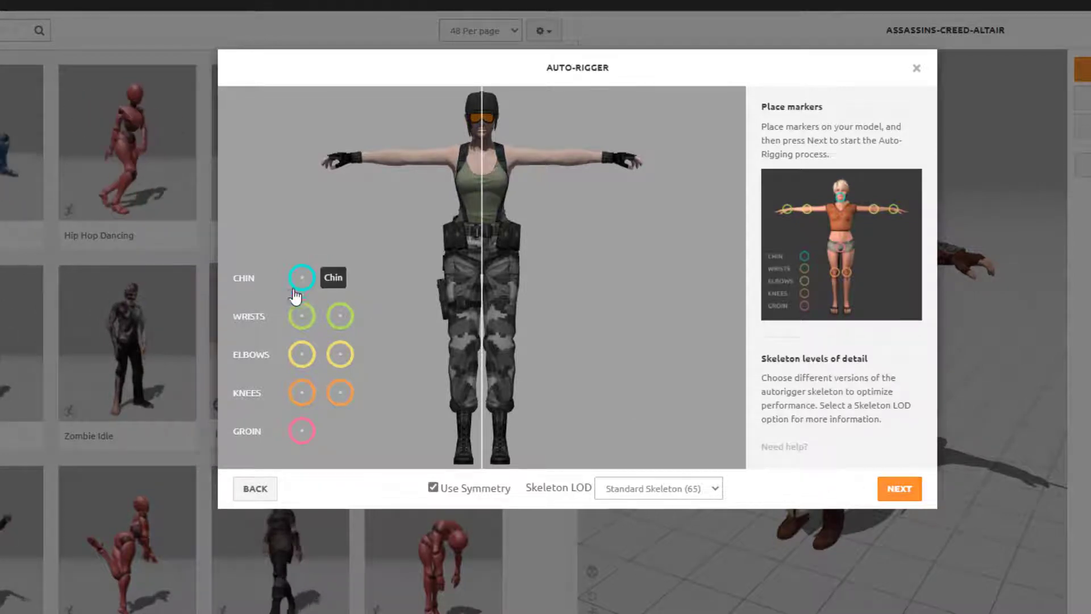
pyautogui.moveTo(301, 361)
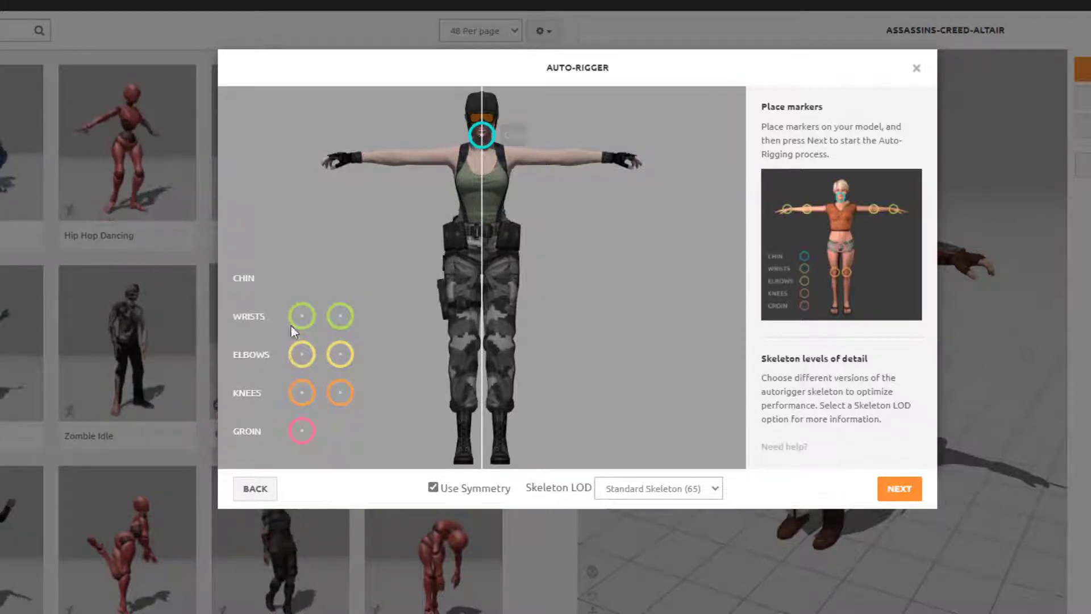
pyautogui.moveTo(303, 353)
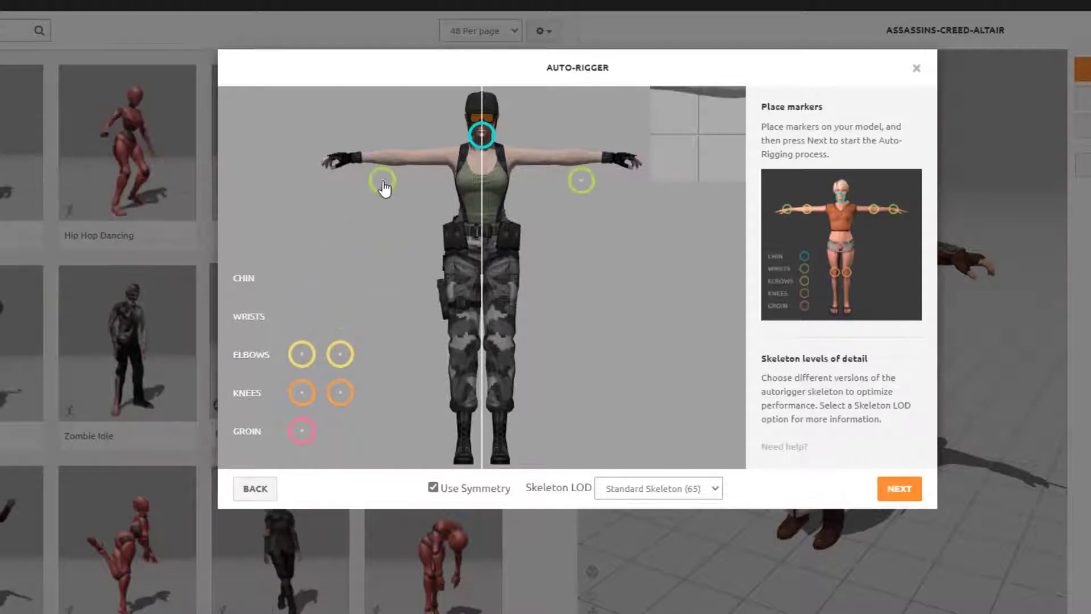
pyautogui.moveTo(382, 180); pyautogui.dragTo(389, 154)
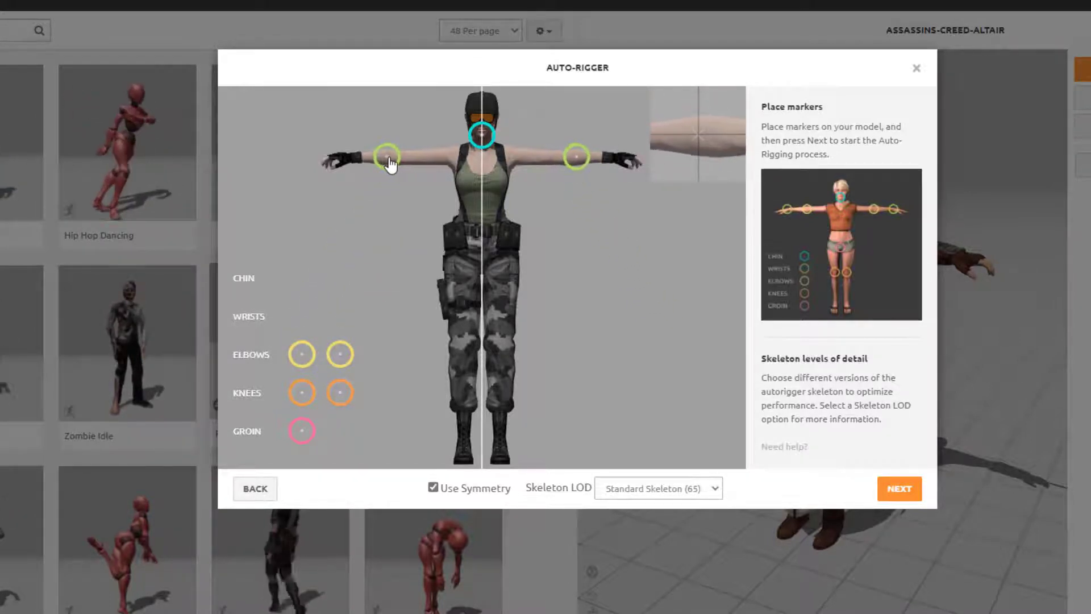
pyautogui.moveTo(386, 157); pyautogui.dragTo(407, 202)
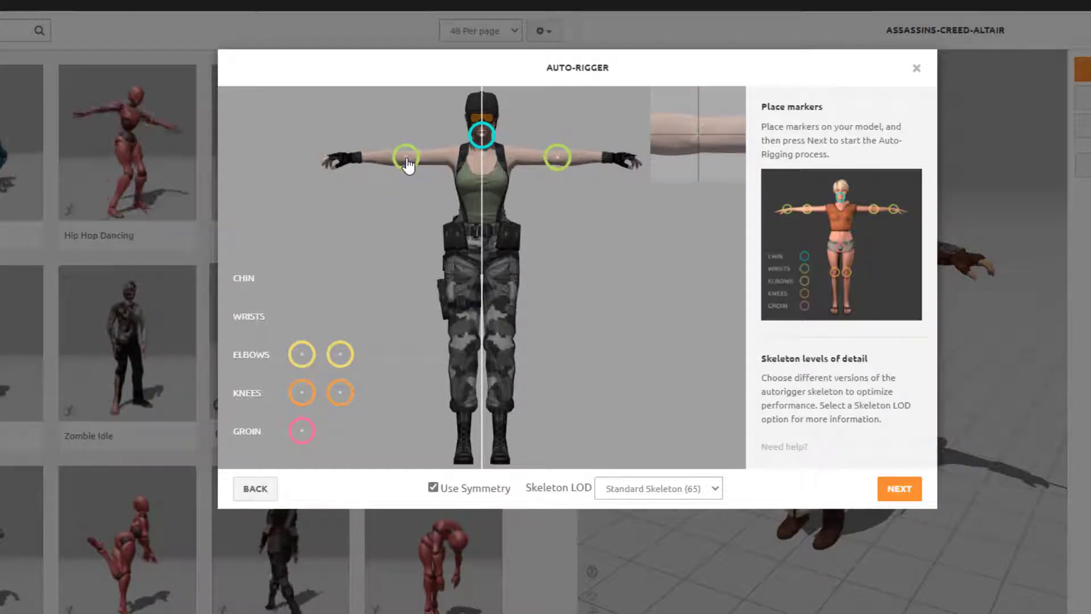
pyautogui.moveTo(455, 163)
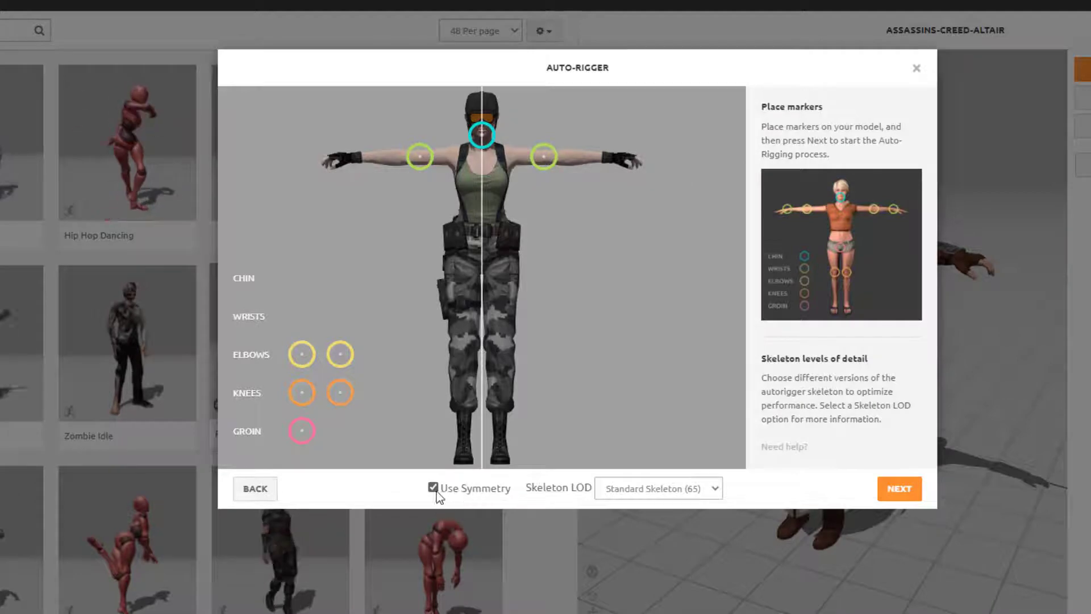
pyautogui.click(433, 487)
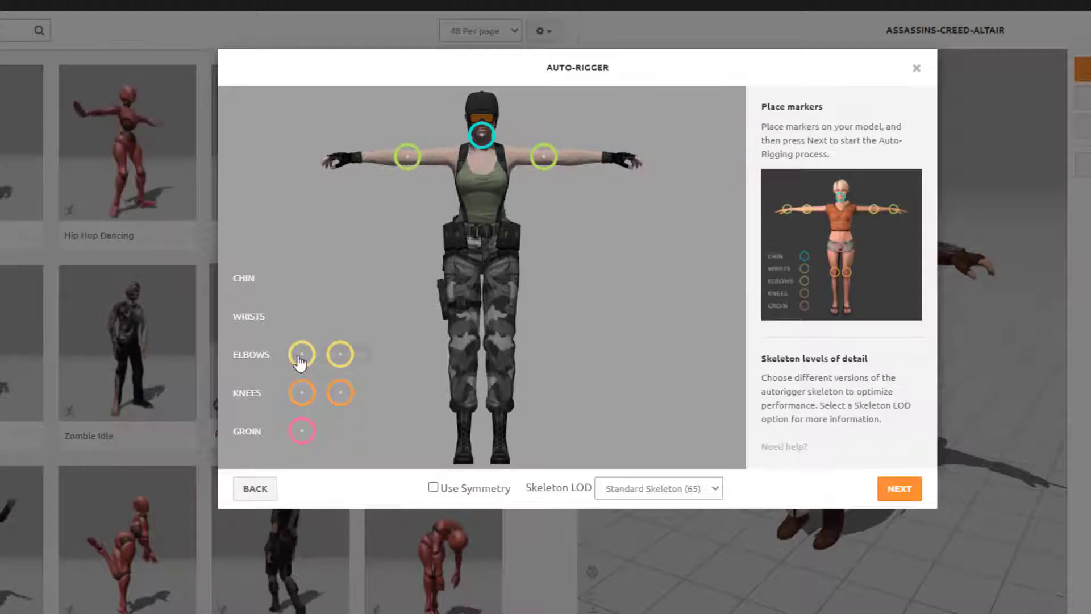
pyautogui.moveTo(397, 163)
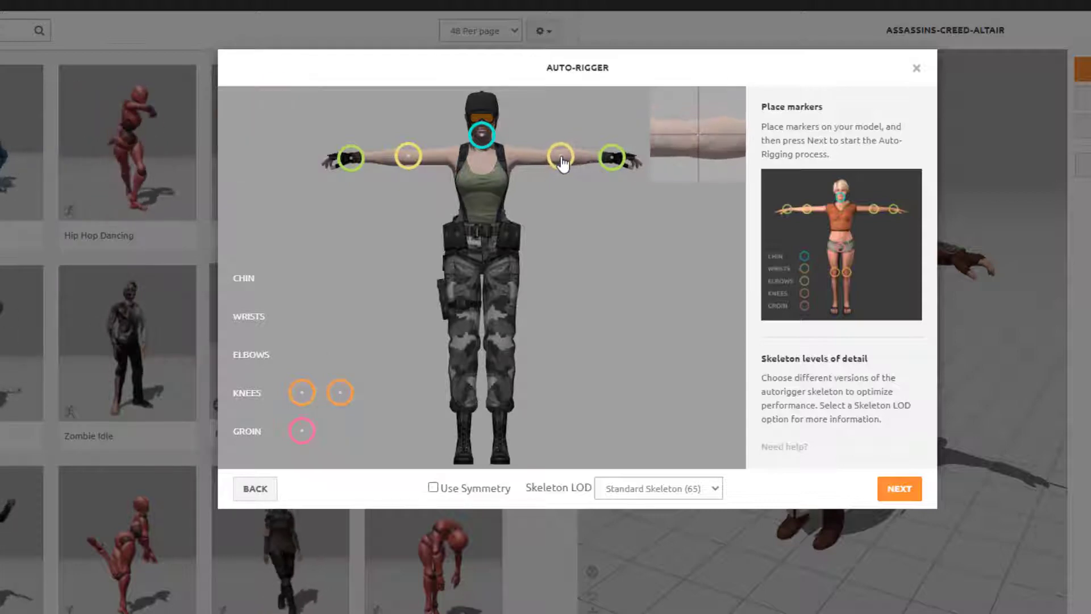
pyautogui.moveTo(322, 387)
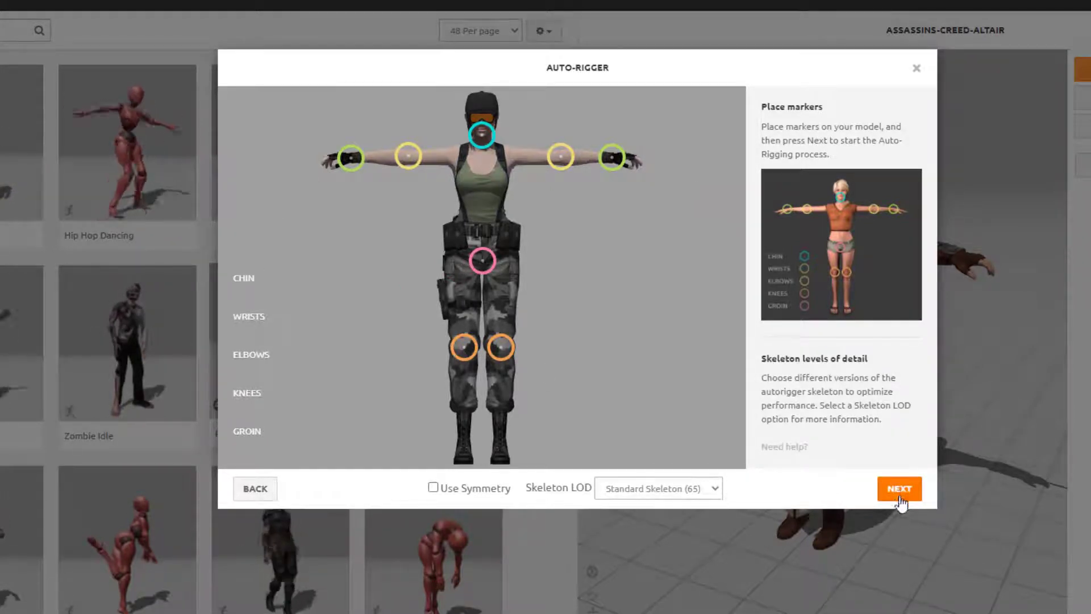
# Run the auto-rigger, accept the rigged Eve Weisenhart and let her replace the previous character
pyautogui.click(898, 488)
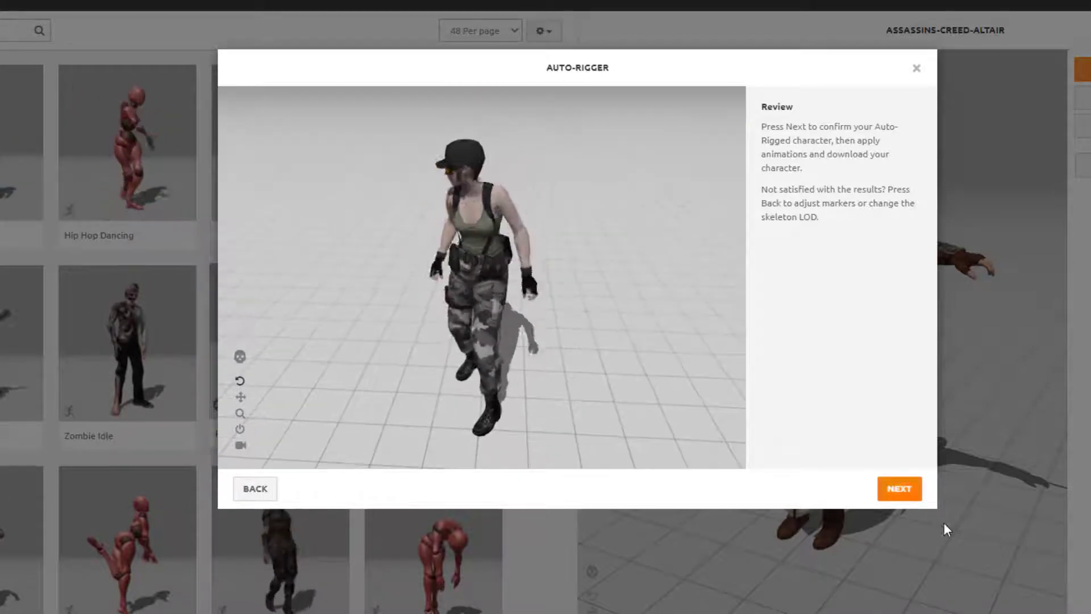
pyautogui.click(898, 487)
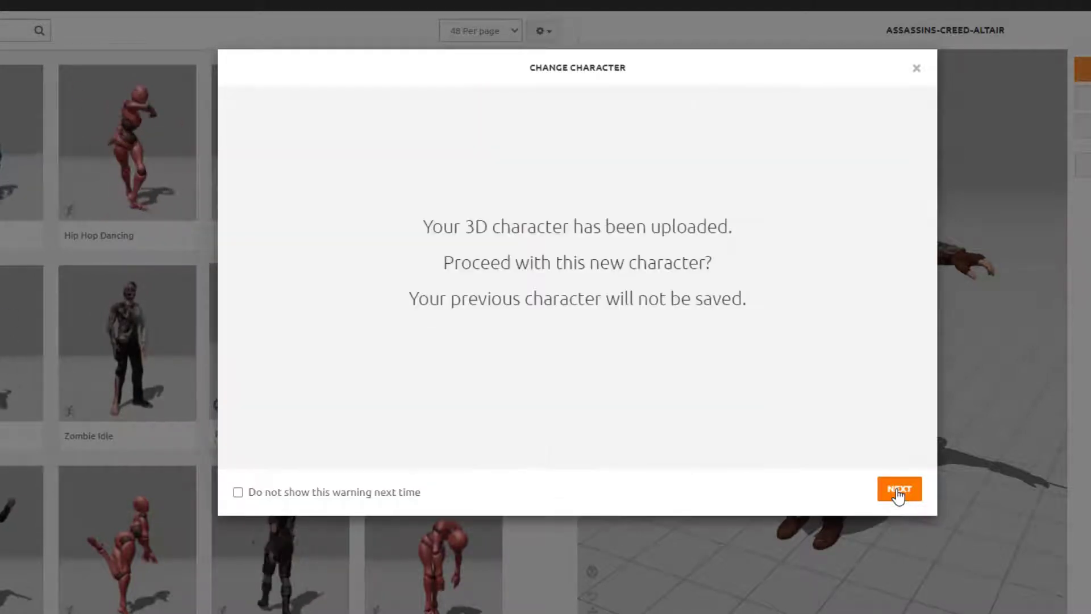
pyautogui.moveTo(733, 378)
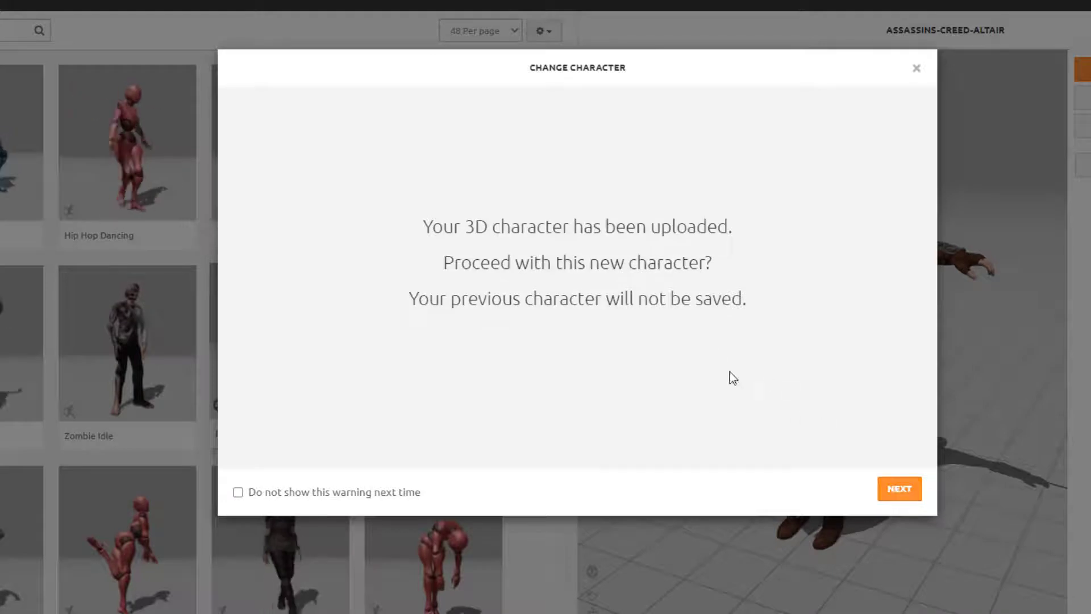
pyautogui.click(898, 488)
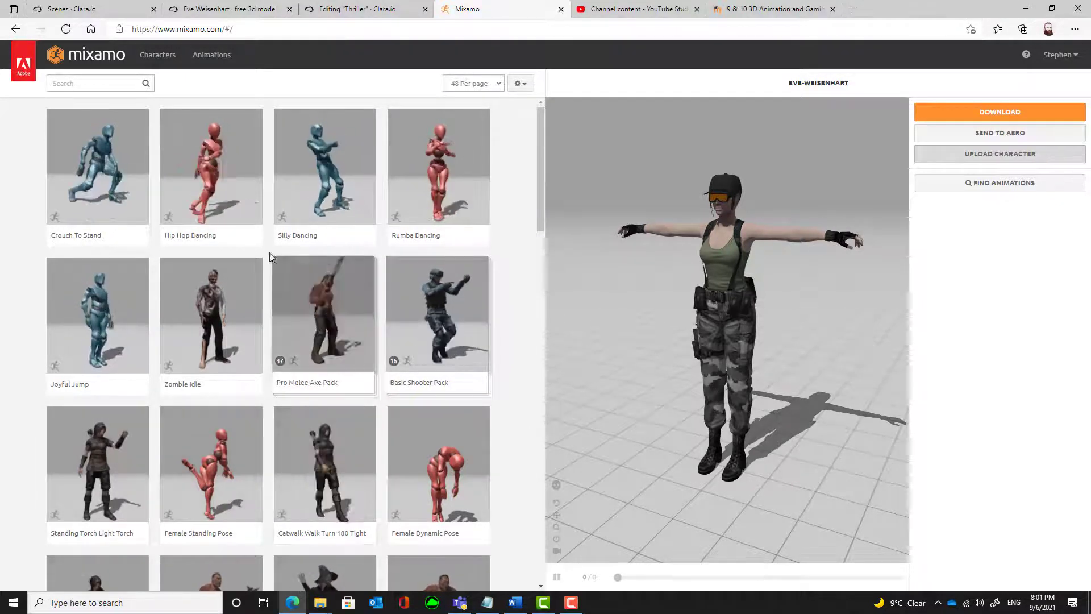
# Preview Catwalk Walk Turn 180 Tight, Standing Dodge Backward and Thriller Part 3 on the character
pyautogui.scroll(-3)
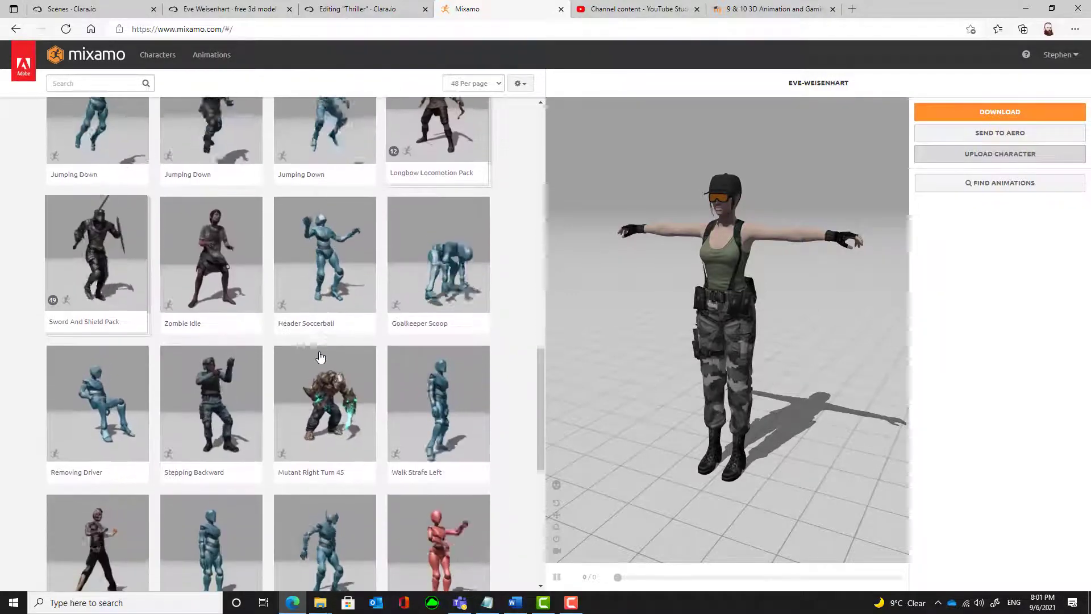
pyautogui.scroll(-3)
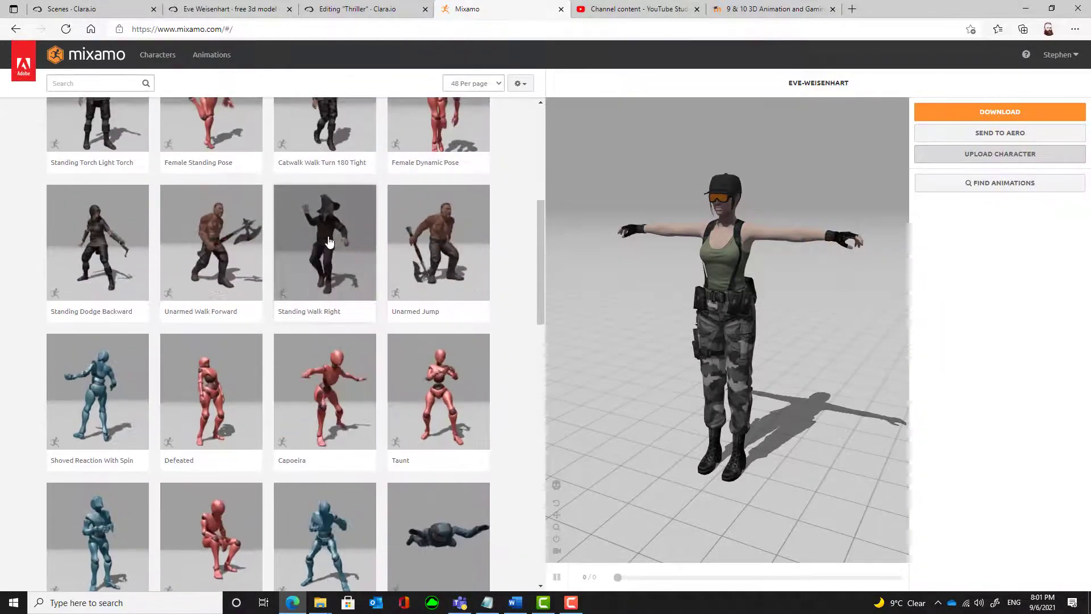
pyautogui.click(320, 125)
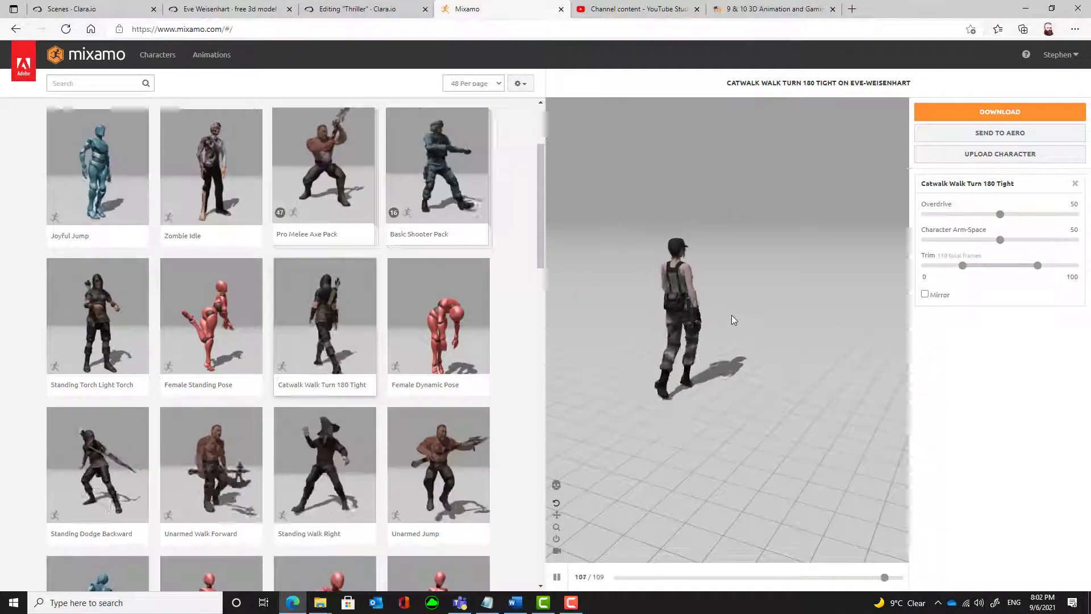
pyautogui.click(97, 464)
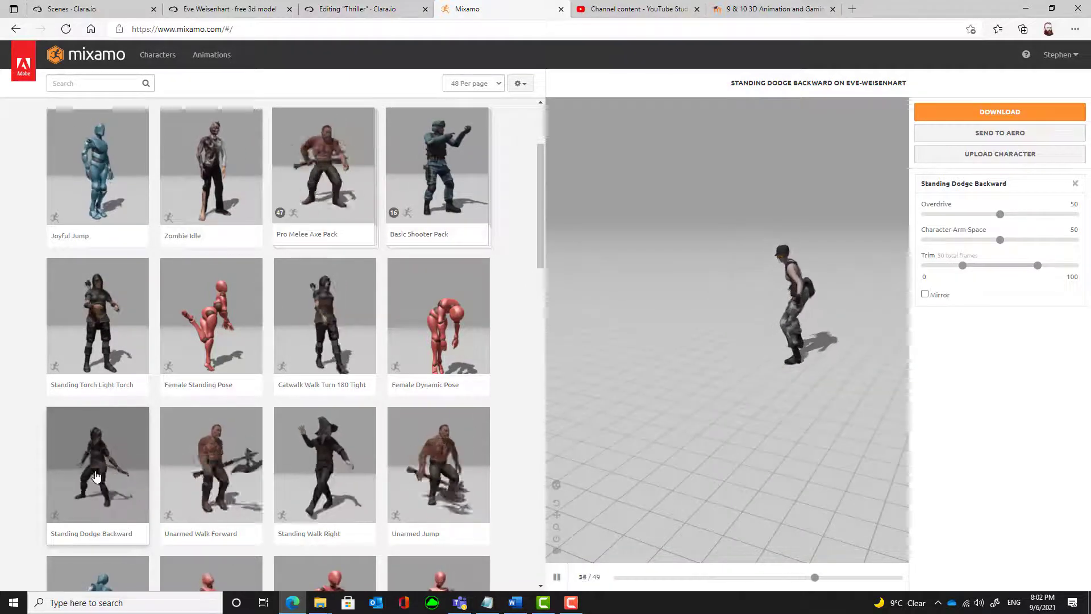
pyautogui.scroll(-3)
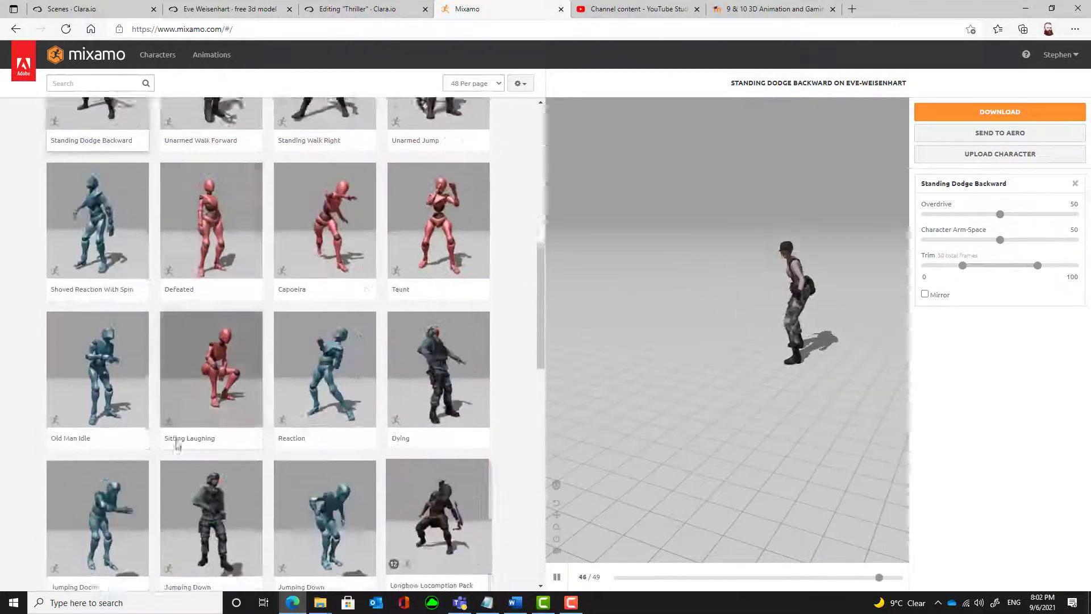
pyautogui.scroll(-3)
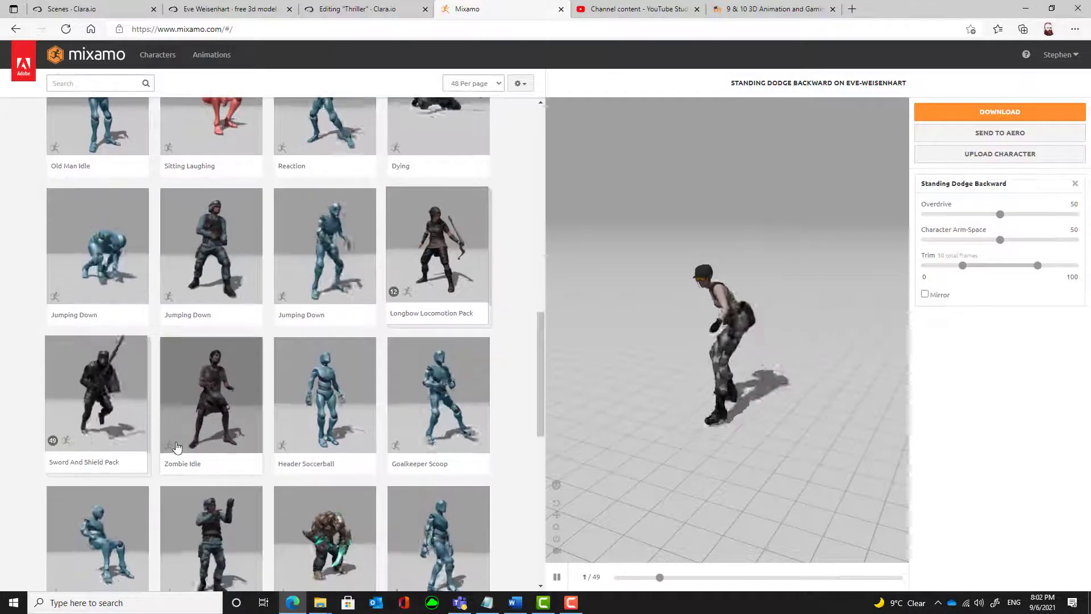
pyautogui.scroll(-3)
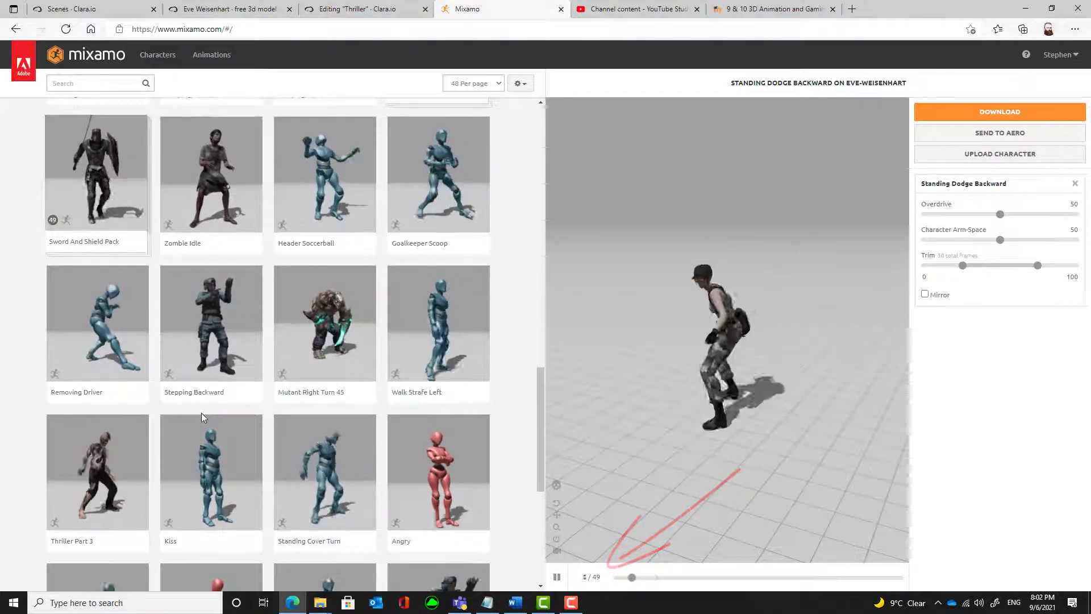
pyautogui.click(97, 471)
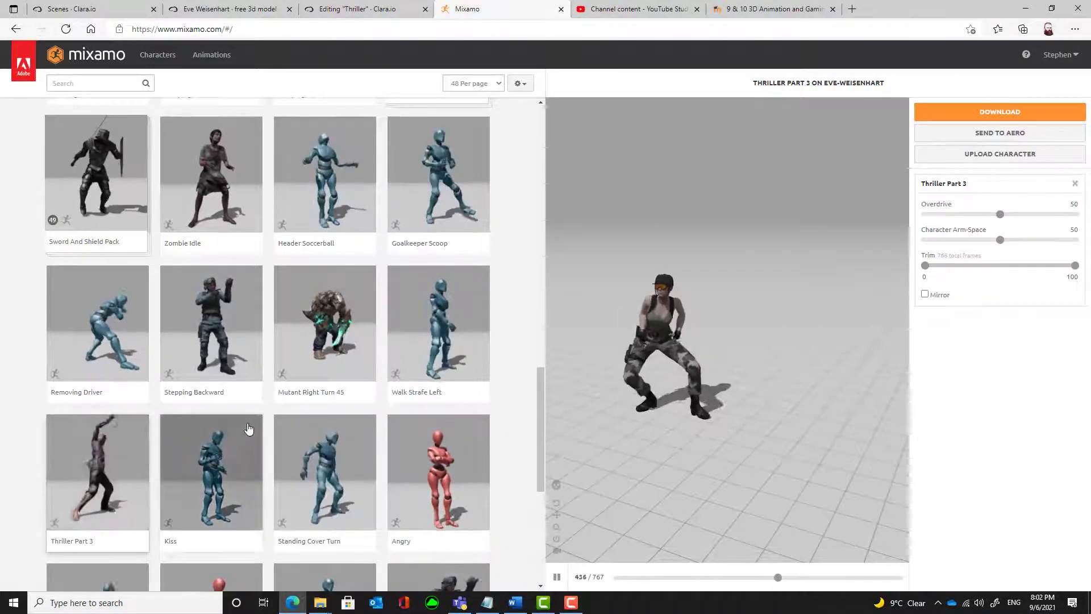
# Go to page 2 of the animations and leave Fist Fight B playing on the character
pyautogui.scroll(-3)
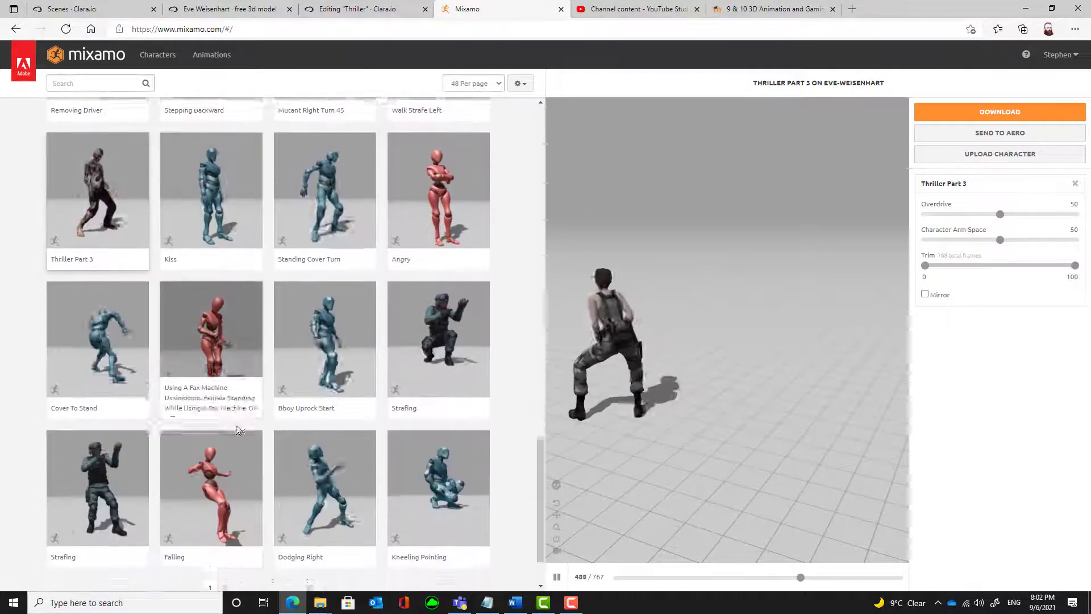
pyautogui.scroll(-3)
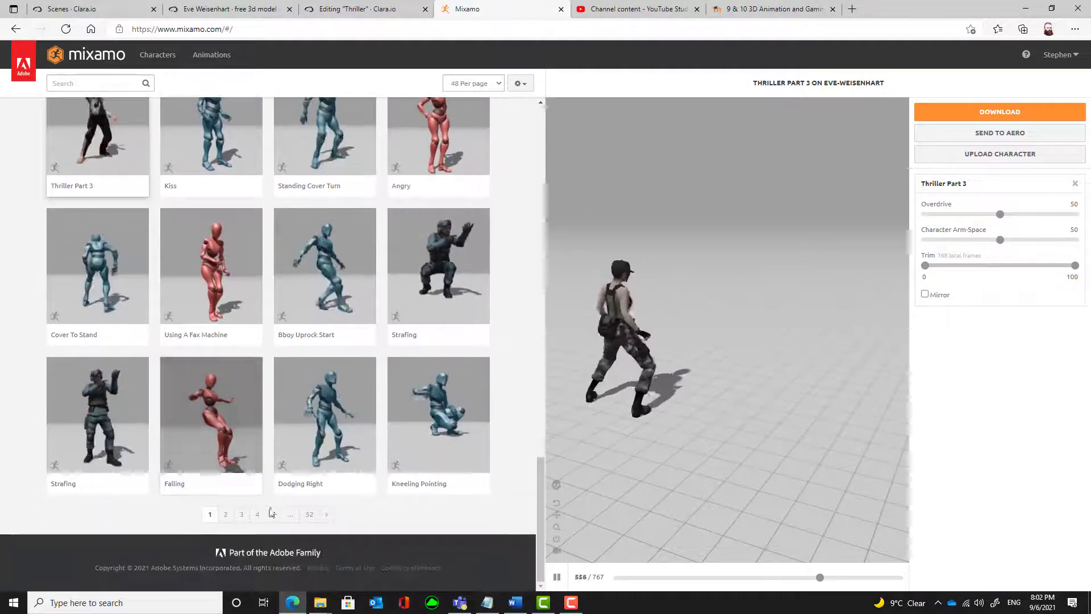
pyautogui.click(225, 514)
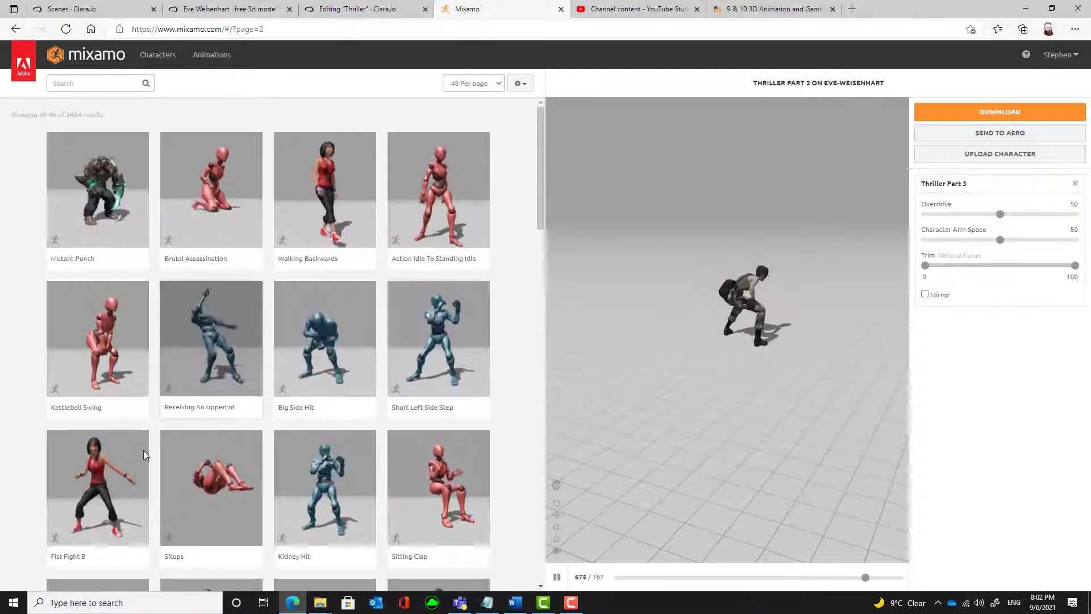
pyautogui.click(98, 487)
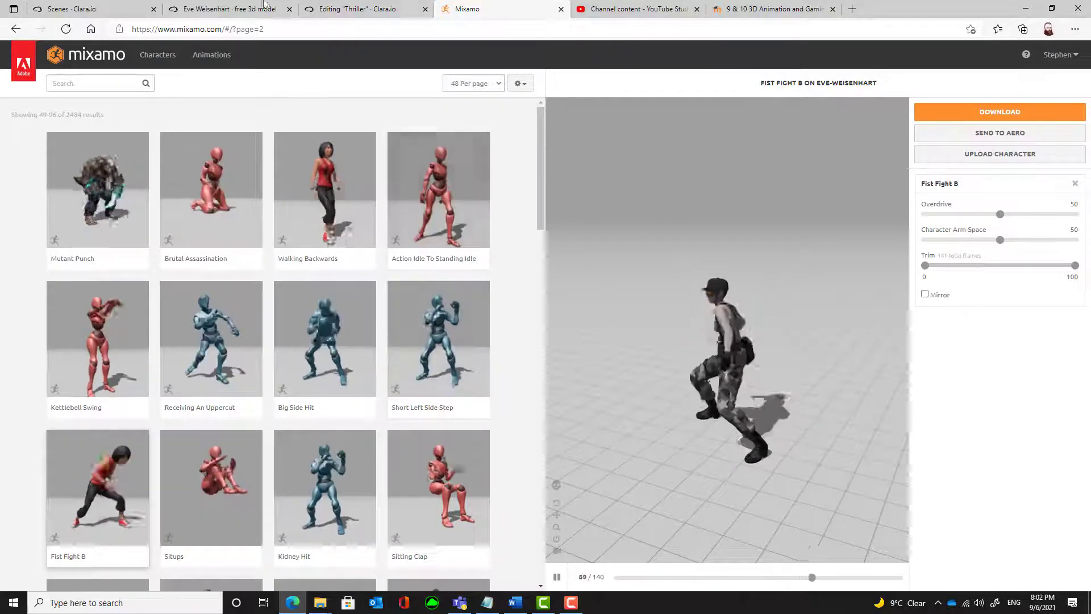
# Reopen the Animated Box scene in Clara.io and step its animation to the last frame and back to 0
pyautogui.click(91, 9)
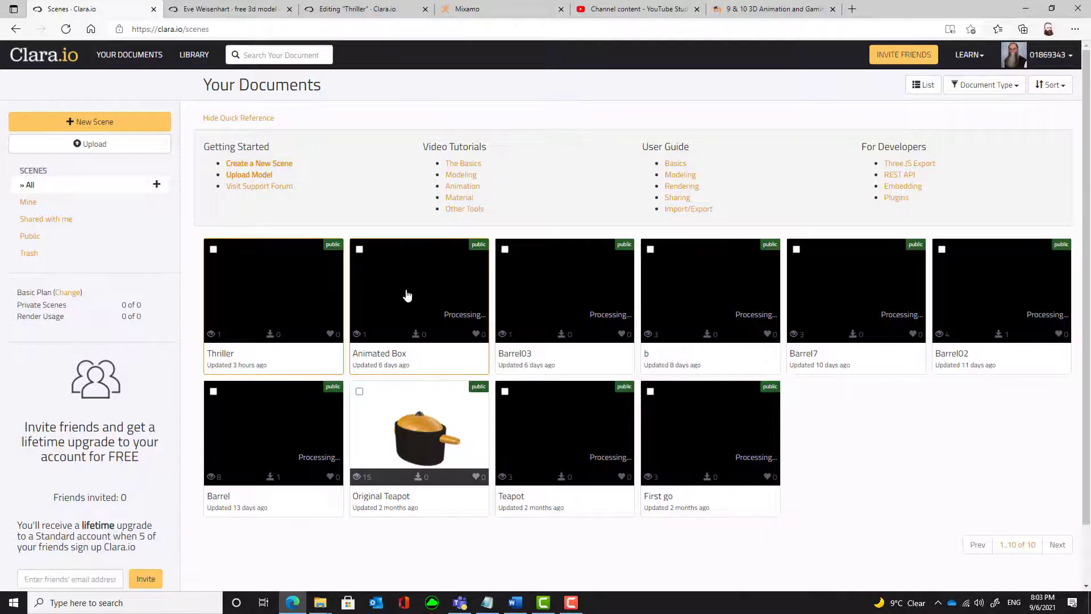
pyautogui.click(90, 122)
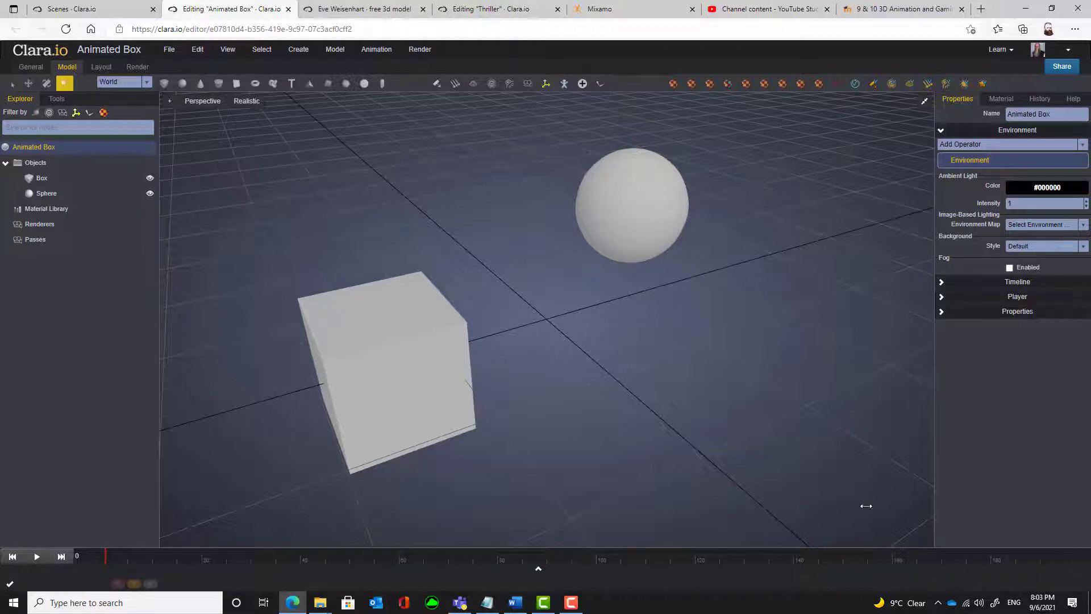
pyautogui.moveTo(367, 566)
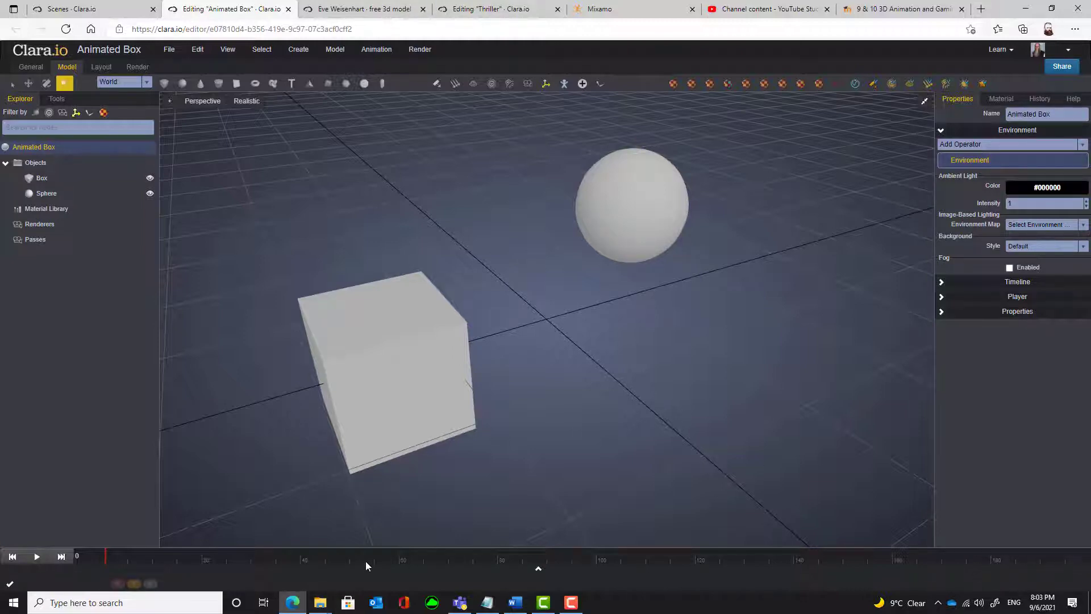
pyautogui.click(60, 556)
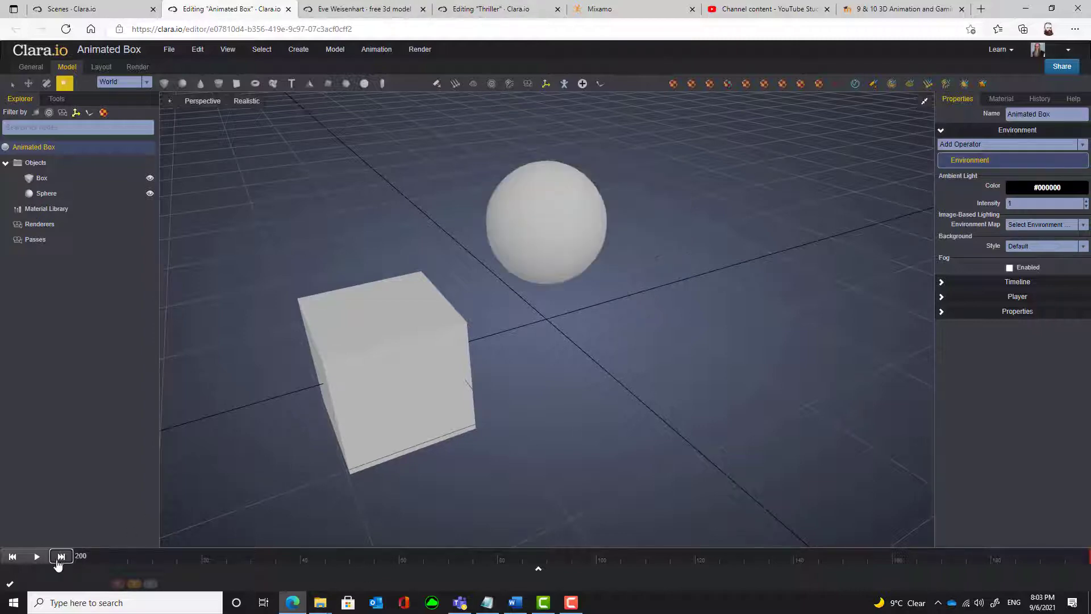
pyautogui.click(12, 556)
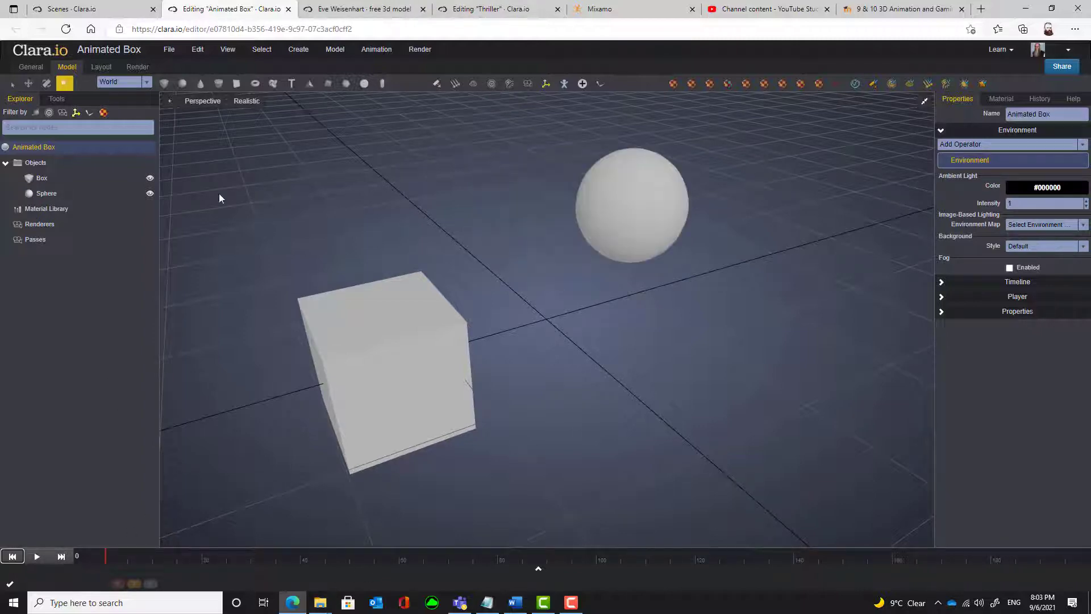
pyautogui.moveTo(419, 49)
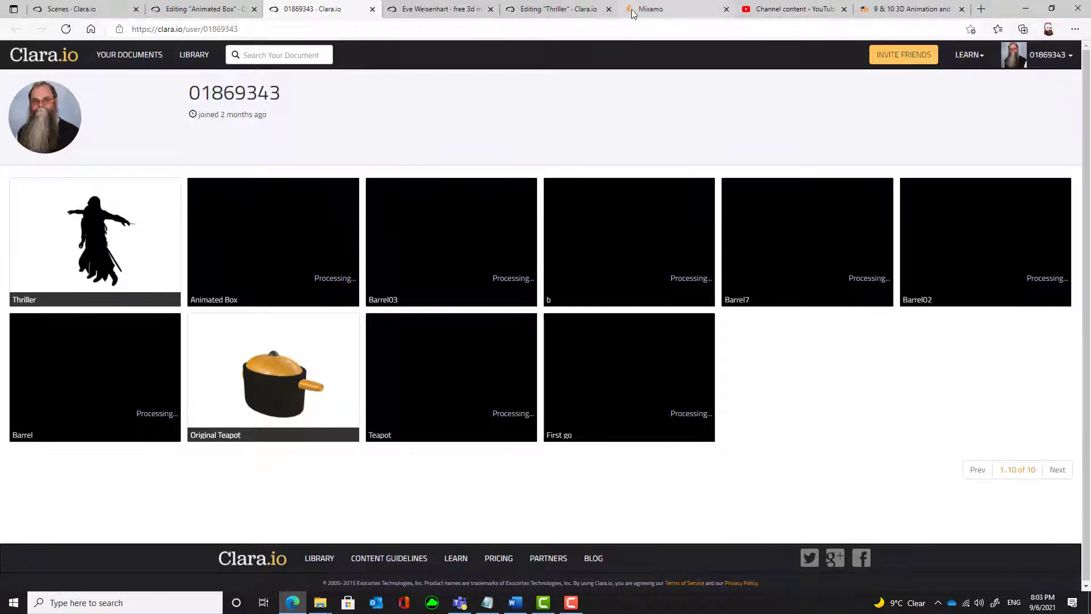
# Download Fist Fight B from Mixamo as FBX Binary with skin at 30 fps, no keyframe reduction
pyautogui.click(676, 9)
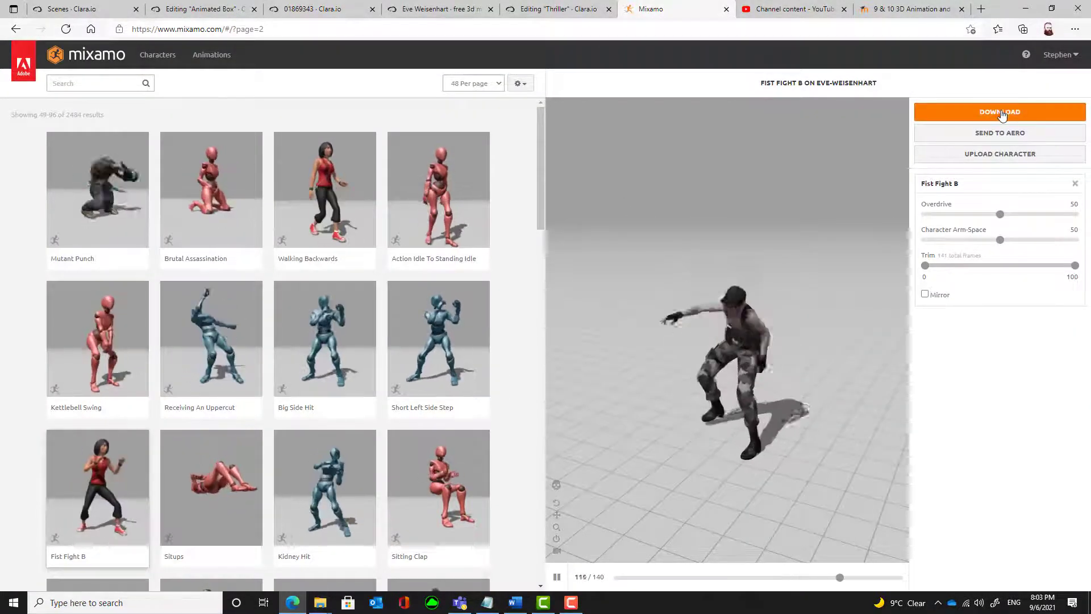
pyautogui.click(999, 111)
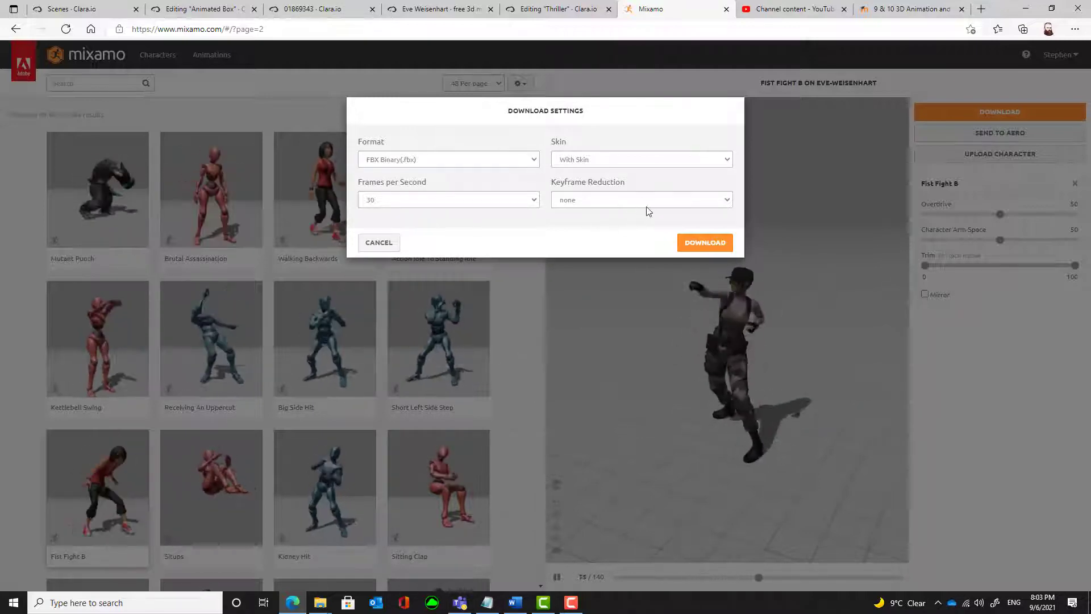
pyautogui.click(704, 242)
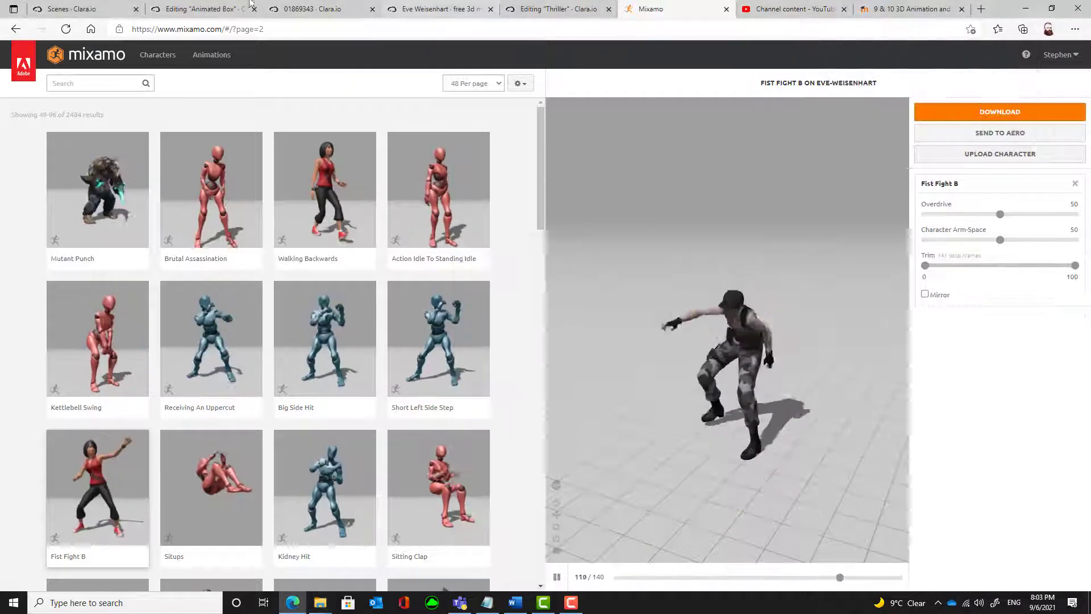
# Create a new empty Clara.io scene named 'Fight' with default renderer and public access
pyautogui.click(318, 8)
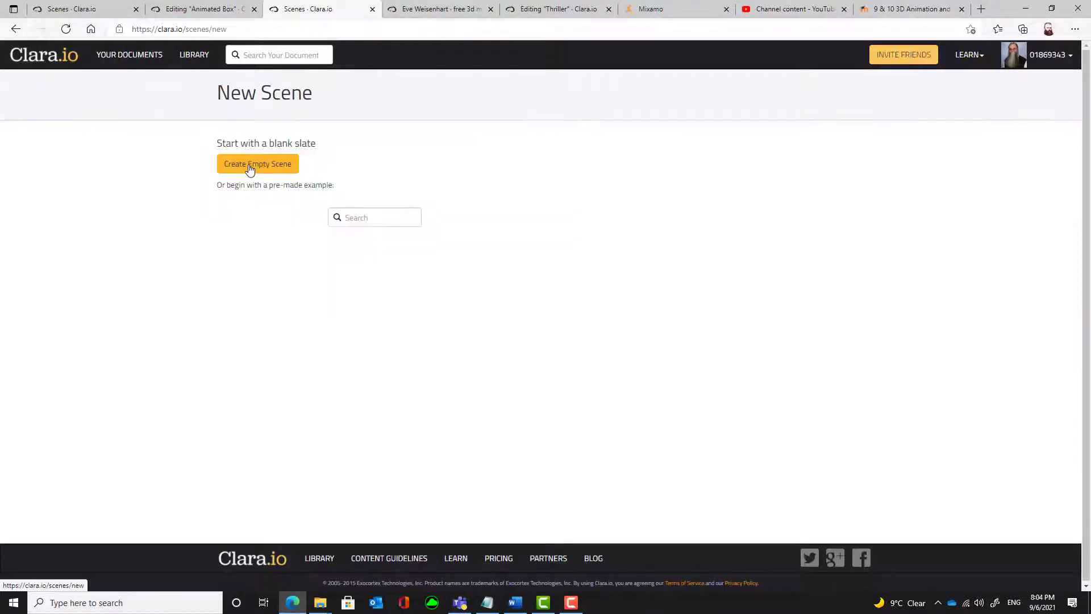
pyautogui.click(258, 163)
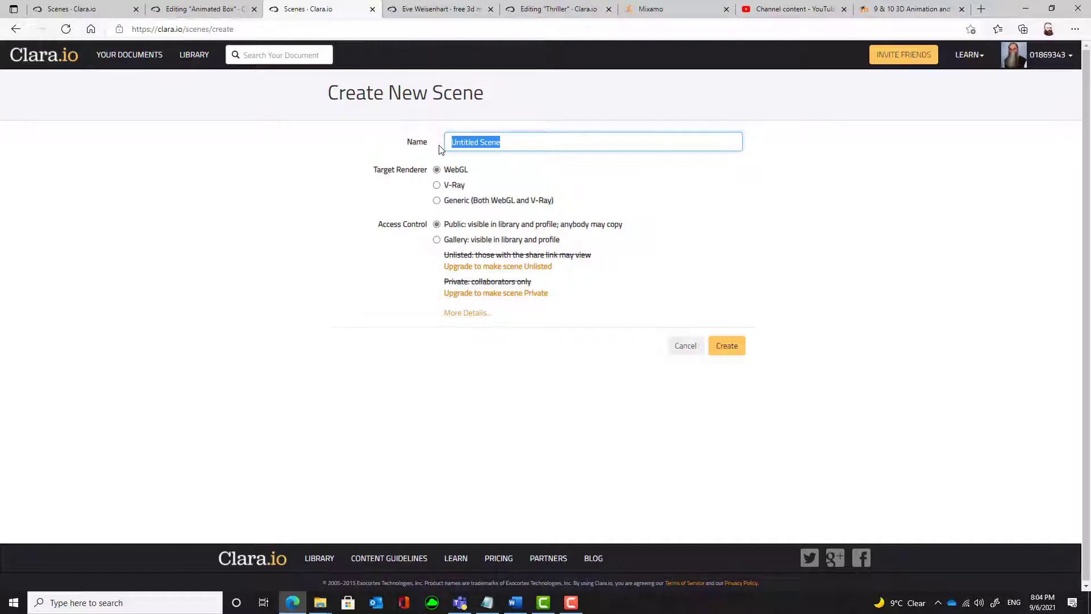
pyautogui.write('FIGHT')
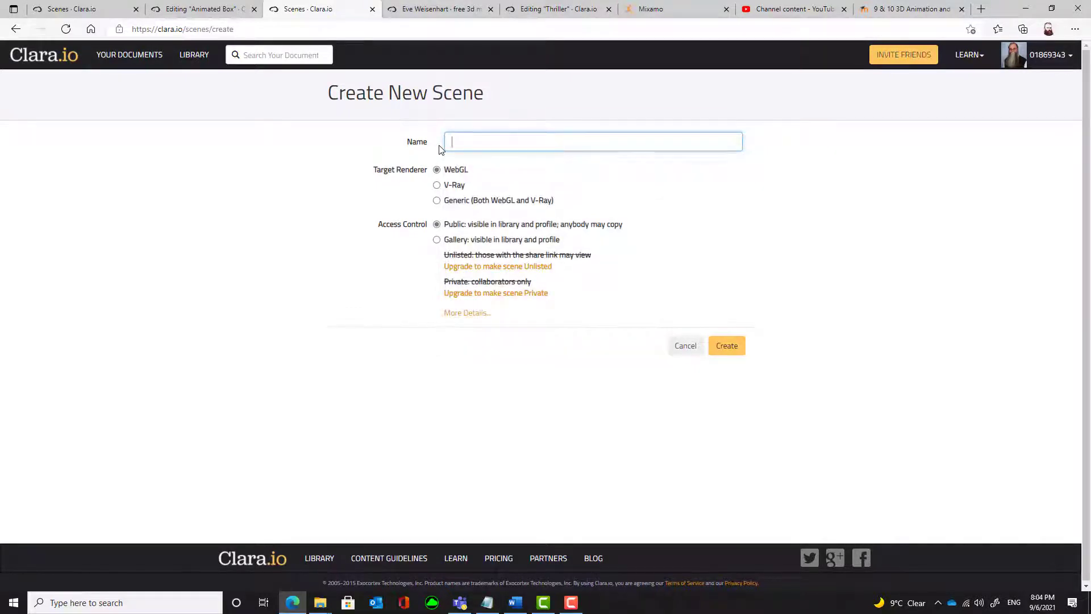
pyautogui.write('Fight')
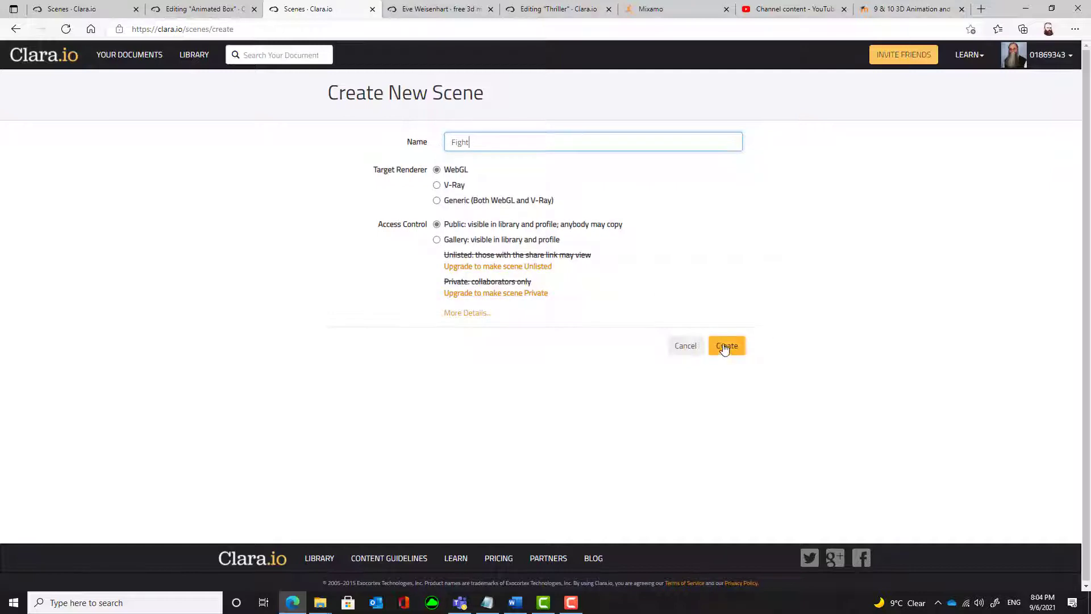
pyautogui.click(726, 346)
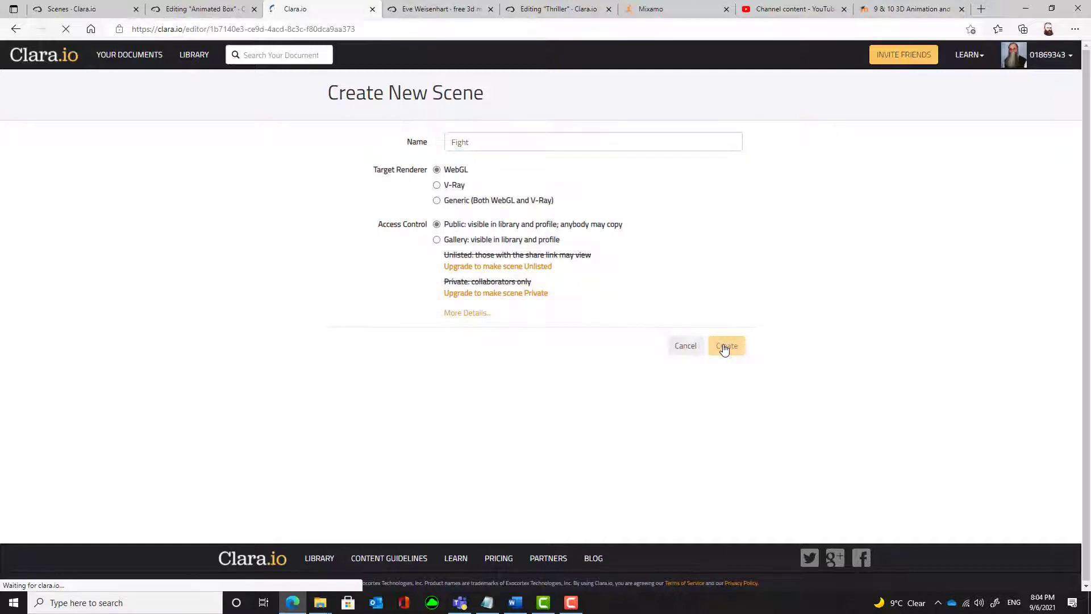
# Import Fist Fight B.fbx from Downloads into the Fight scene
pyautogui.click(727, 345)
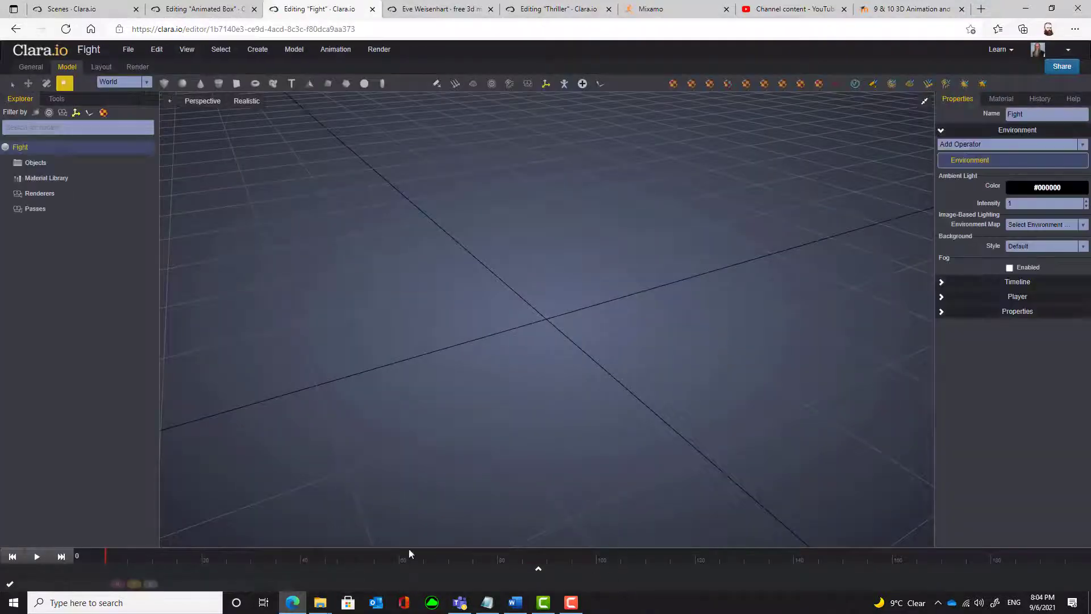
pyautogui.moveTo(319, 602)
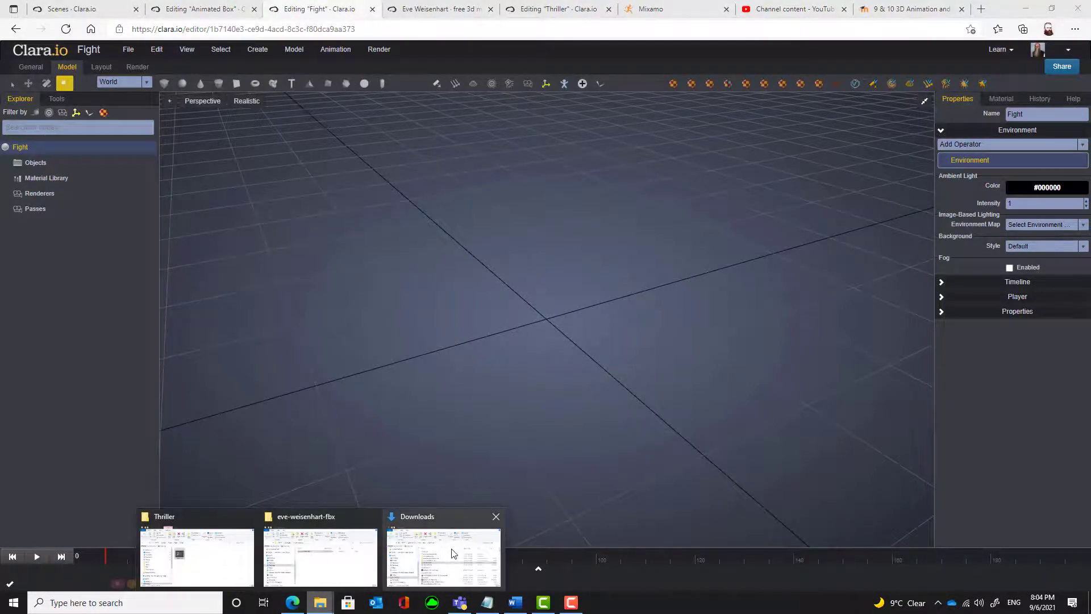
pyautogui.click(444, 557)
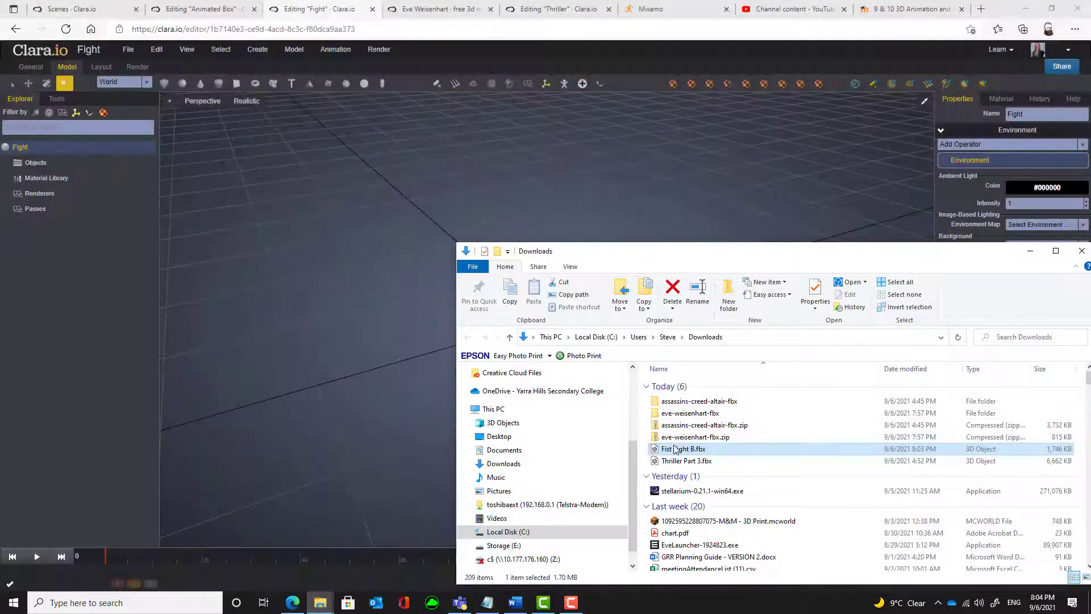
pyautogui.doubleClick(683, 449)
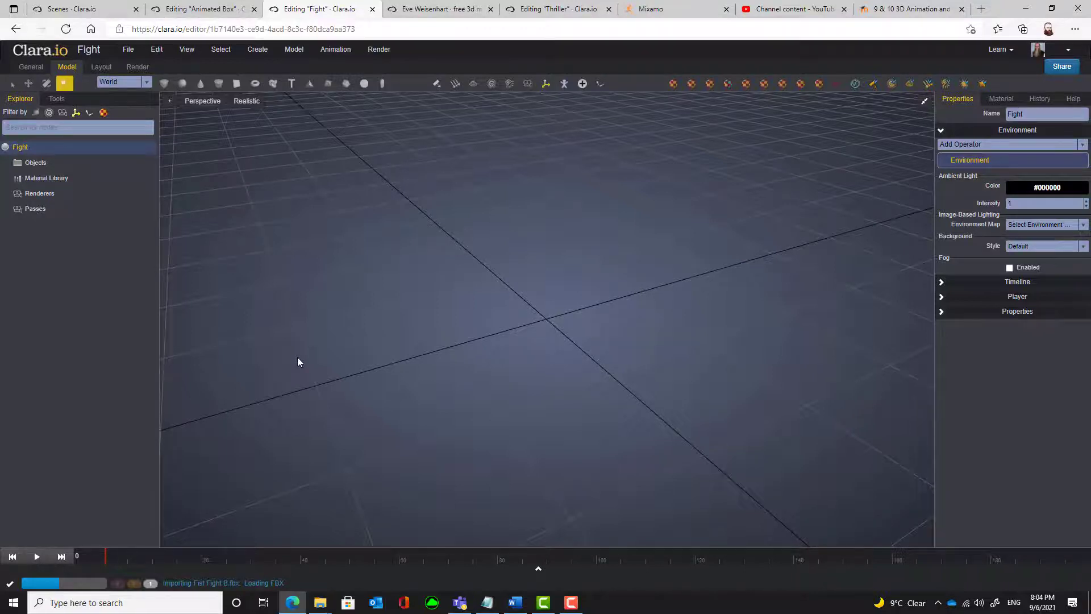
pyautogui.click(17, 177)
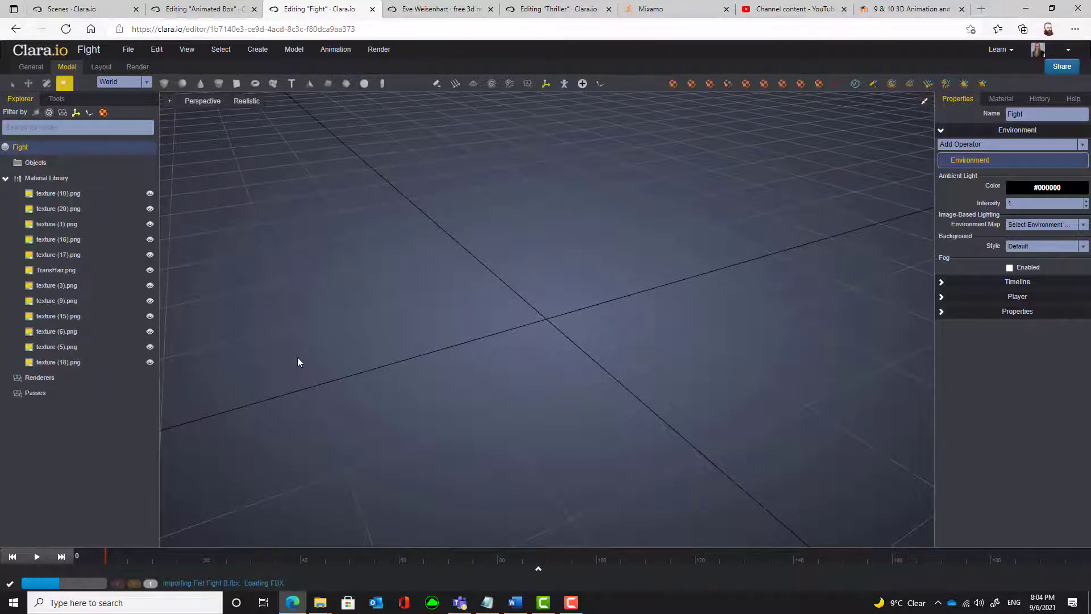
pyautogui.moveTo(75, 428)
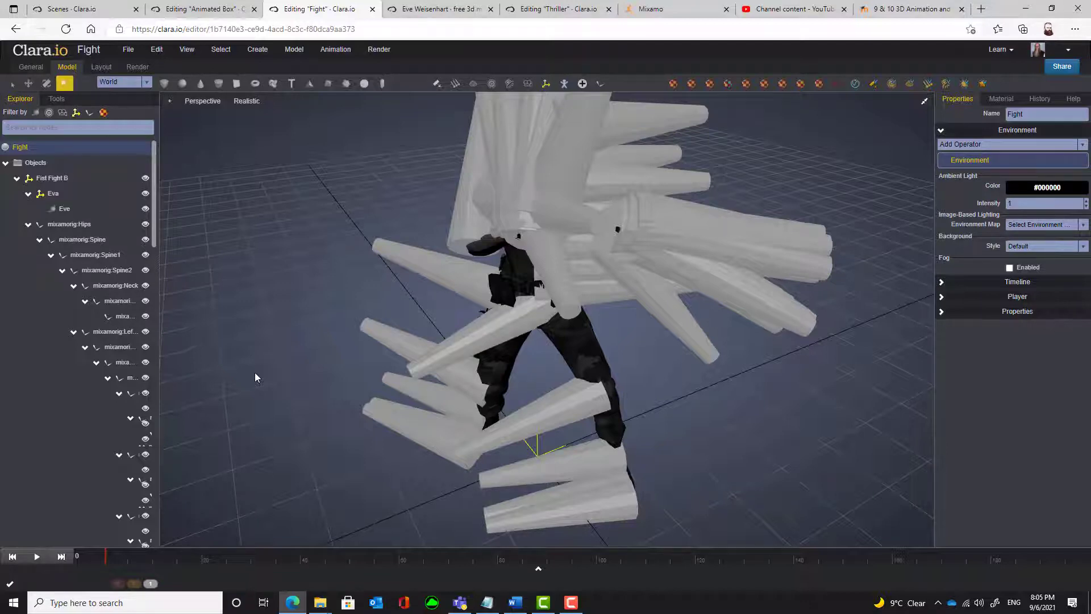
pyautogui.moveTo(109, 583)
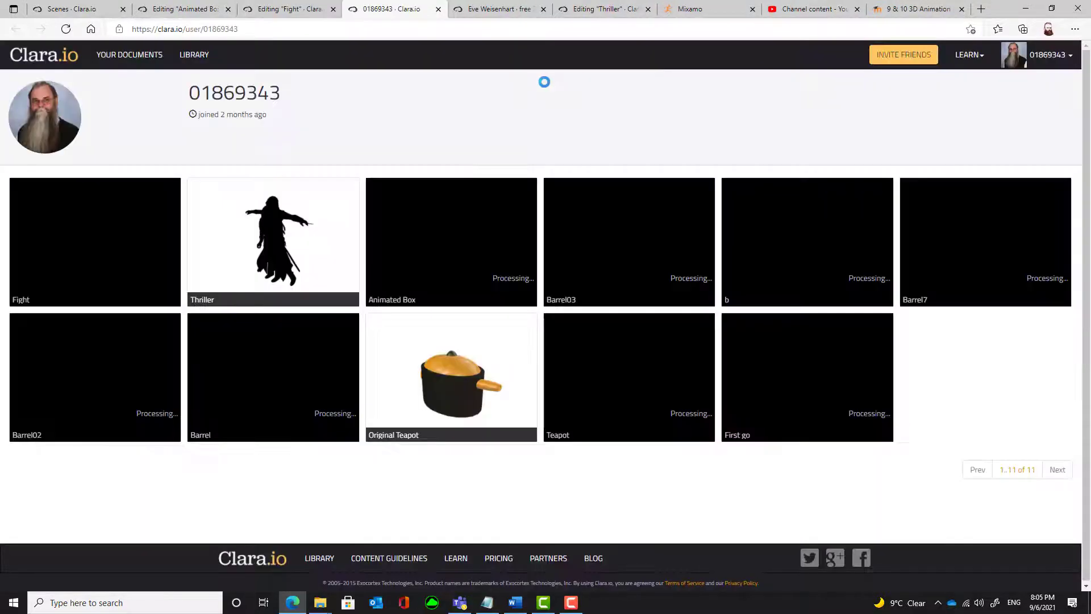
# Toggle visibility of the mixamorig:Hips bone hierarchy in the Fight scene Explorer
pyautogui.click(129, 55)
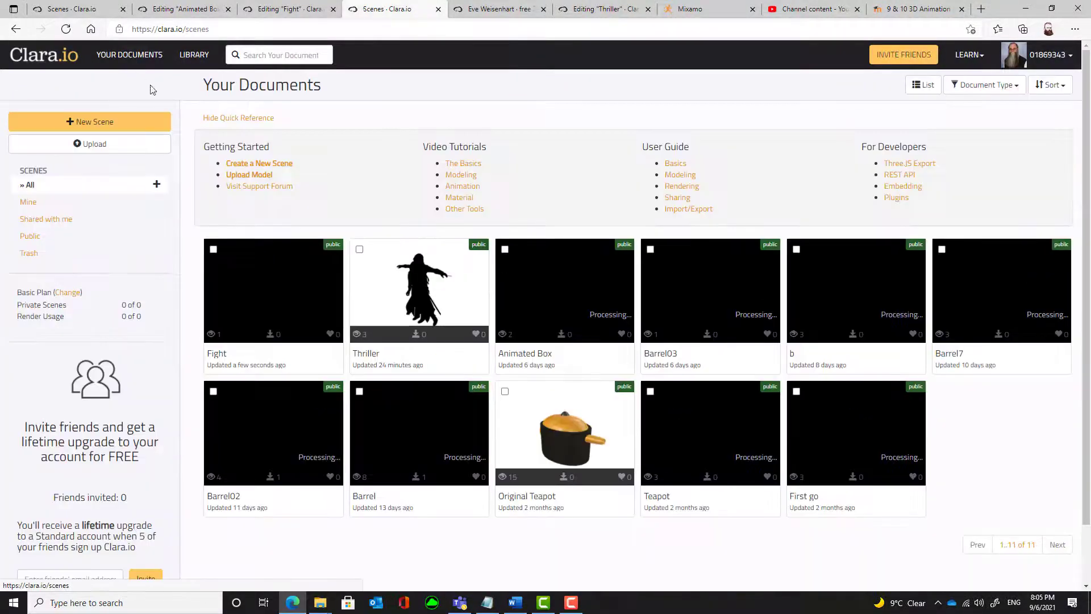
pyautogui.moveTo(270, 296)
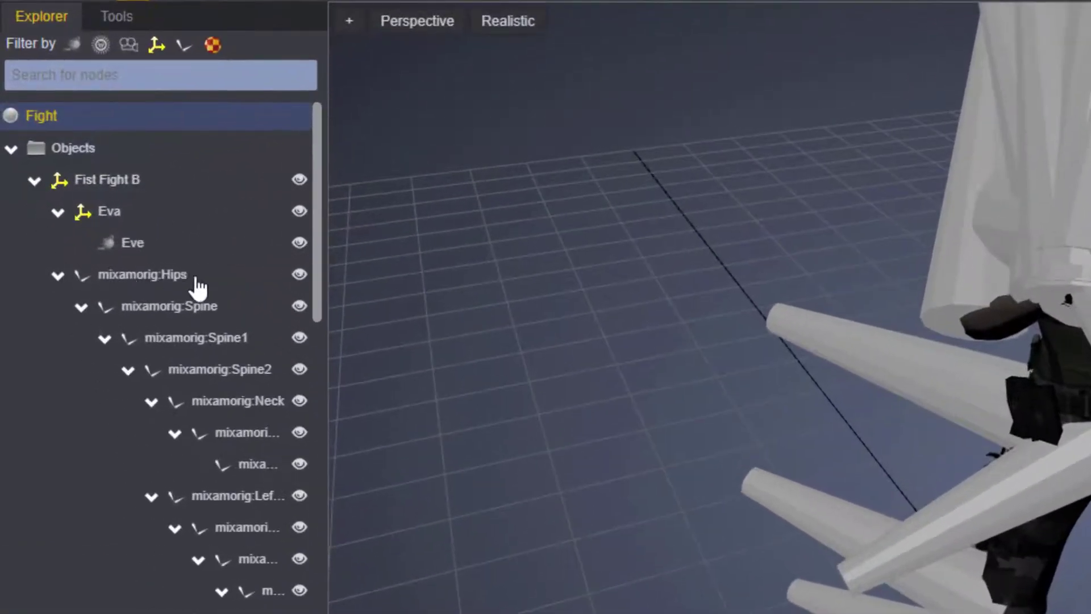
pyautogui.click(299, 274)
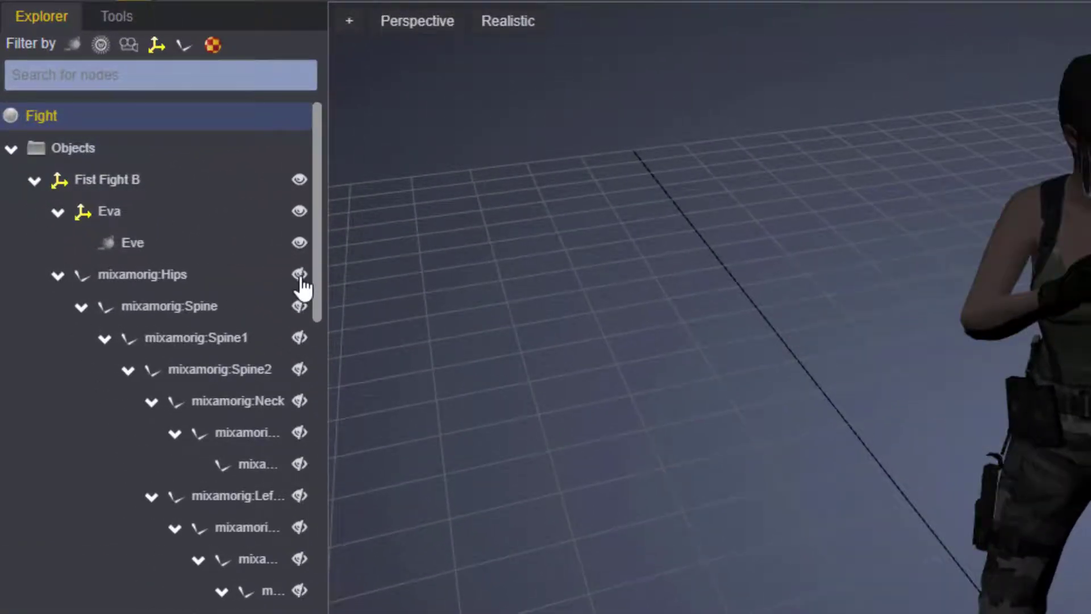
pyautogui.click(299, 274)
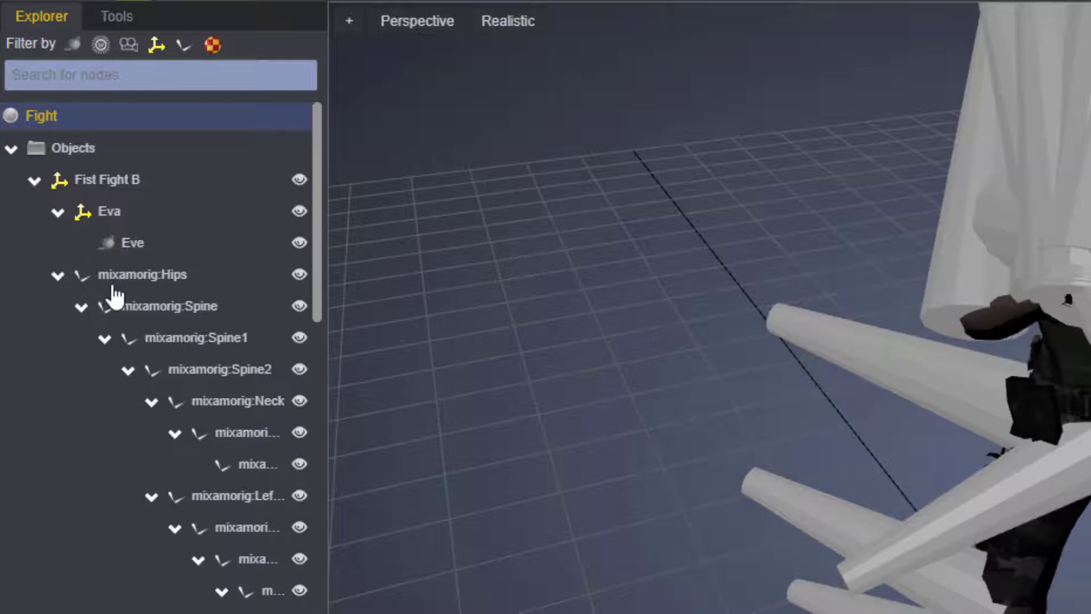
pyautogui.moveTo(165, 295)
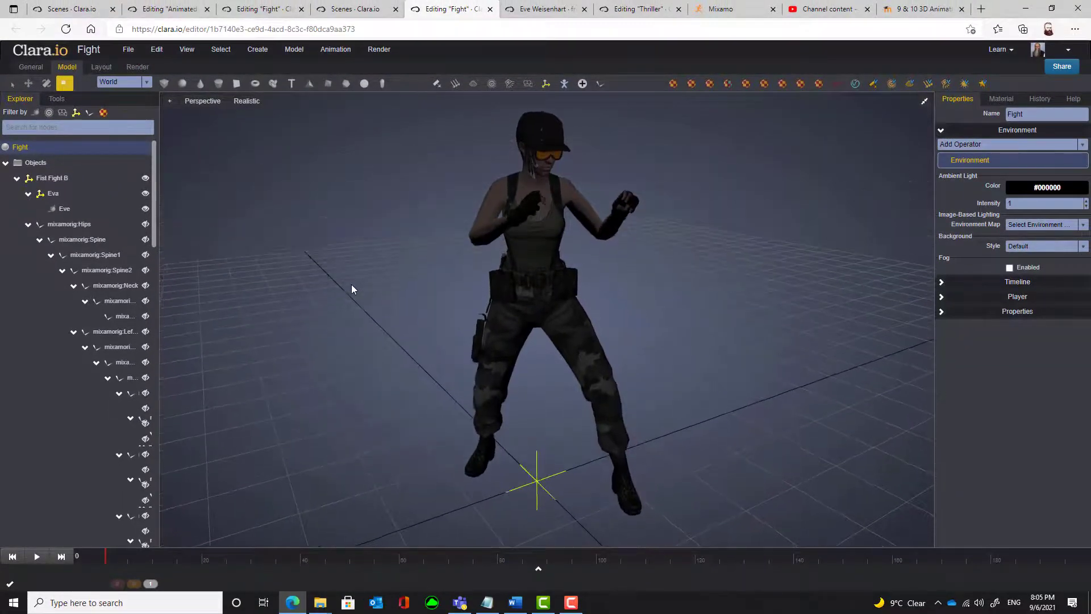
# Play the Fist Fight B animation on Eve from the timeline
pyautogui.click(36, 555)
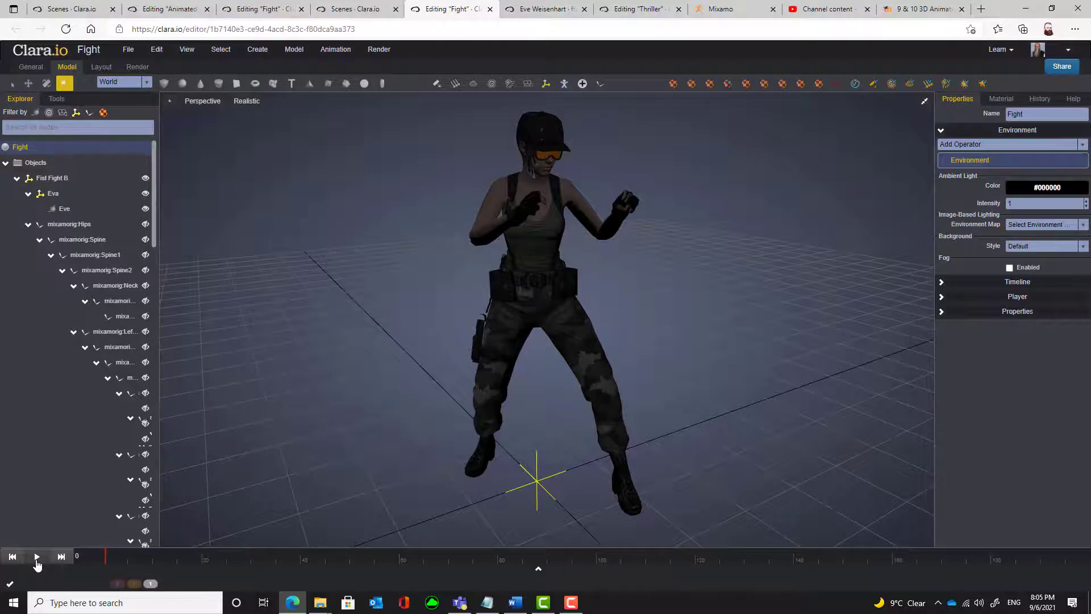
pyautogui.click(36, 556)
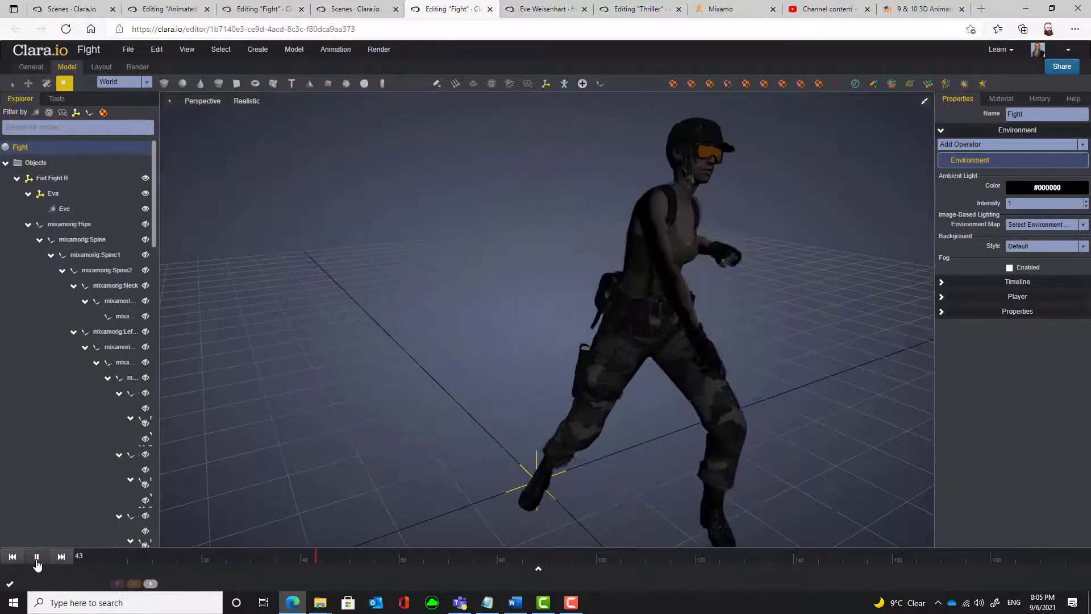
pyautogui.click(37, 555)
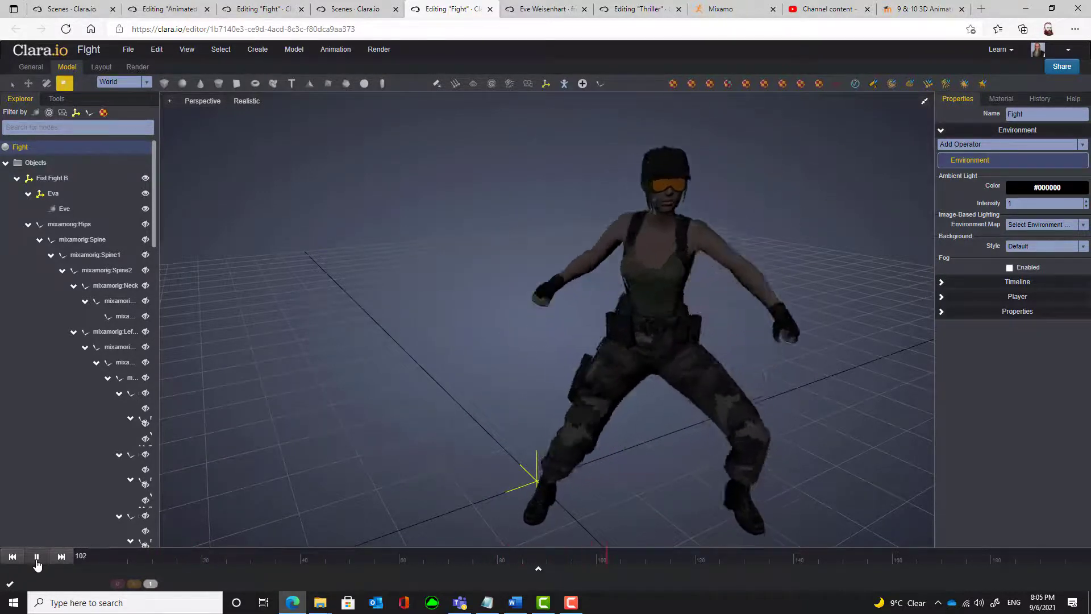
pyautogui.click(37, 555)
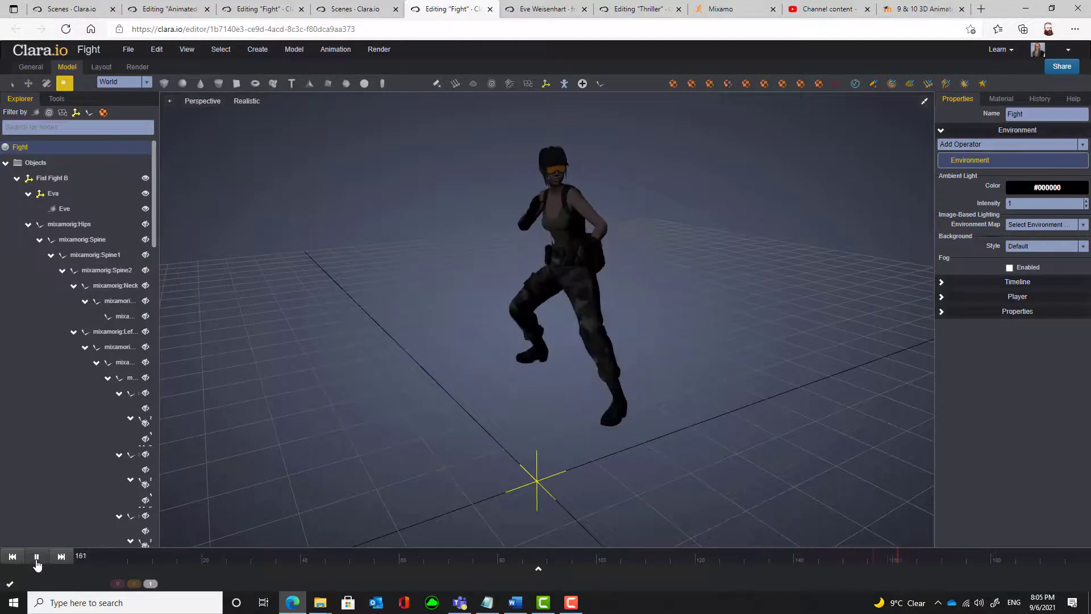
pyautogui.click(36, 556)
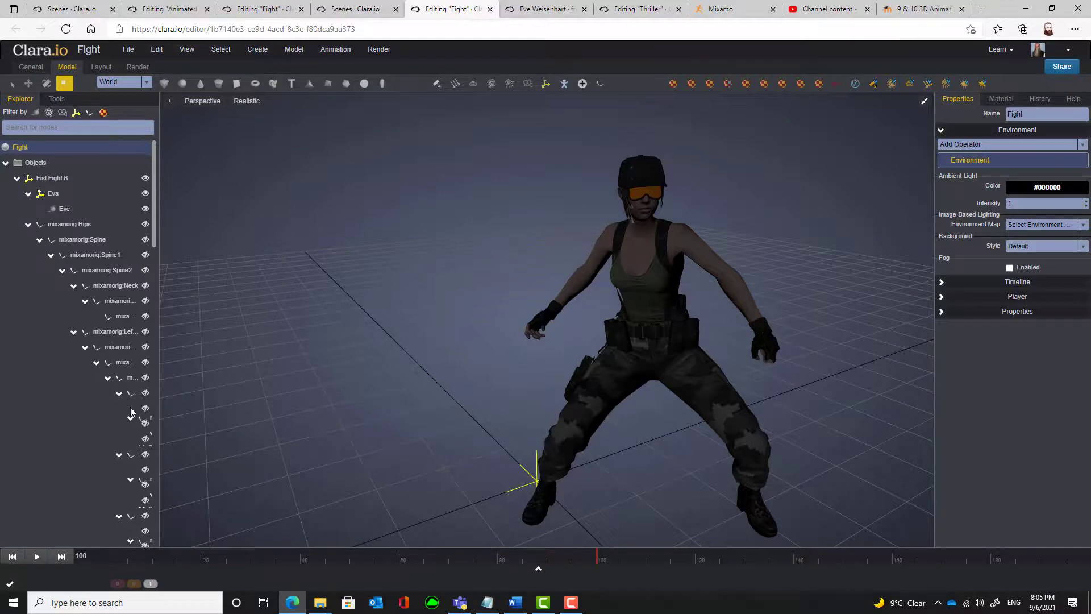
pyautogui.moveTo(216, 196)
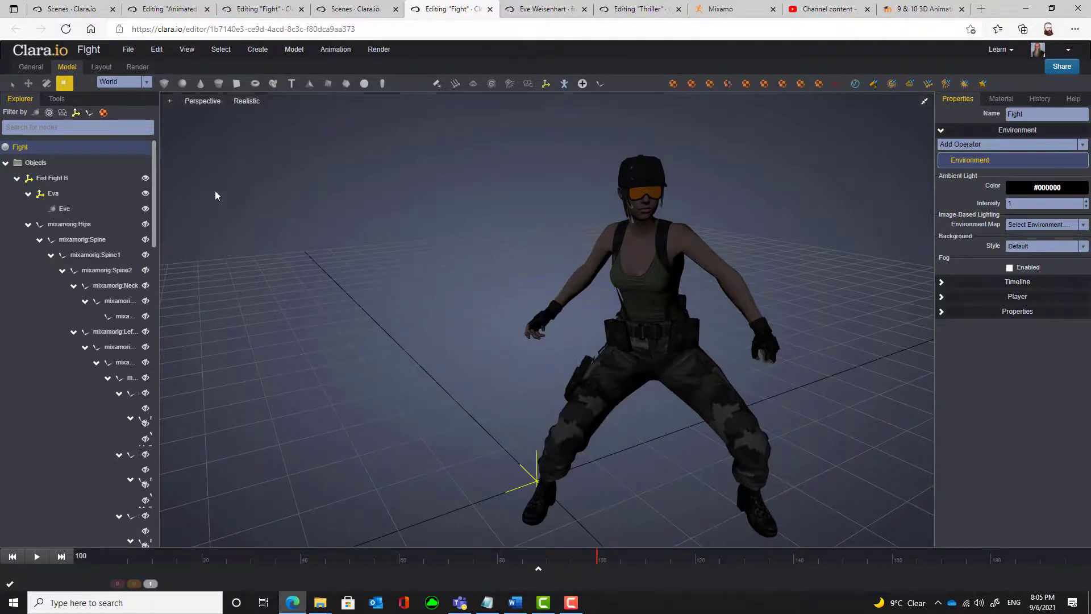